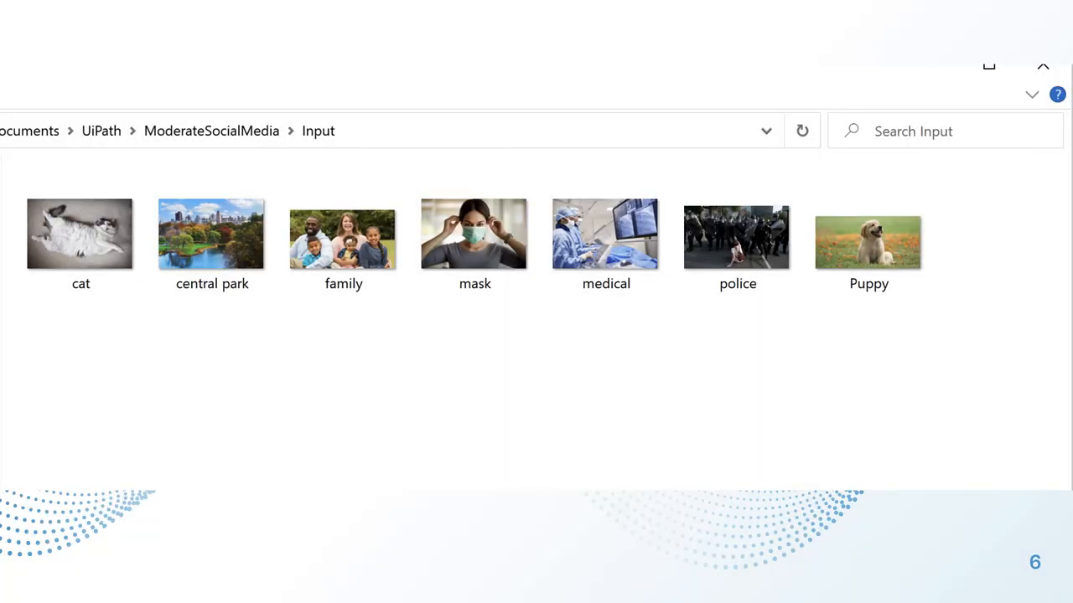
mouse_move(433, 181)
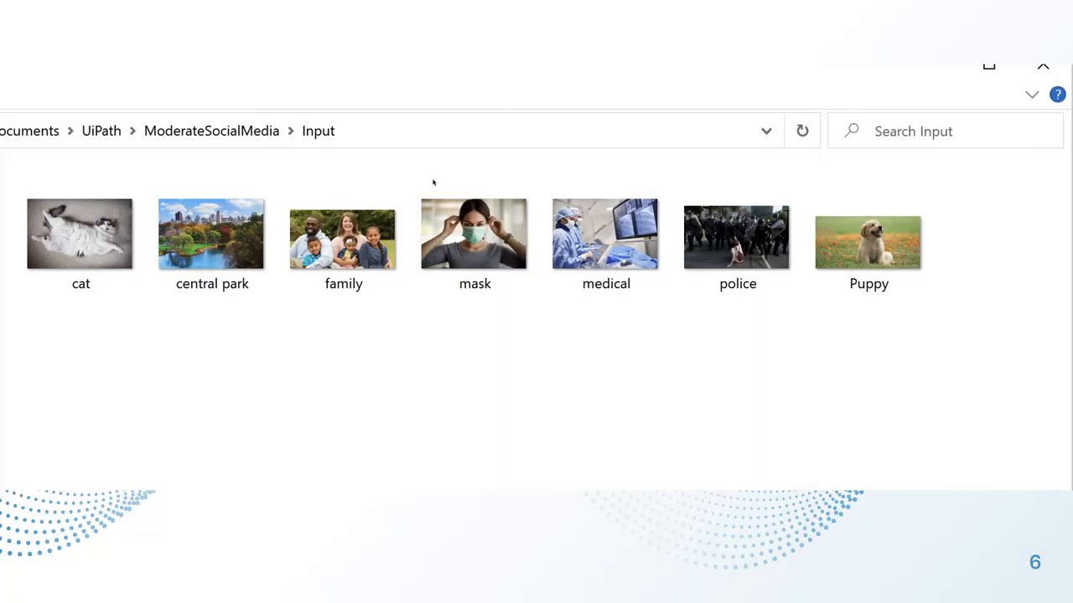
mouse_move(481, 266)
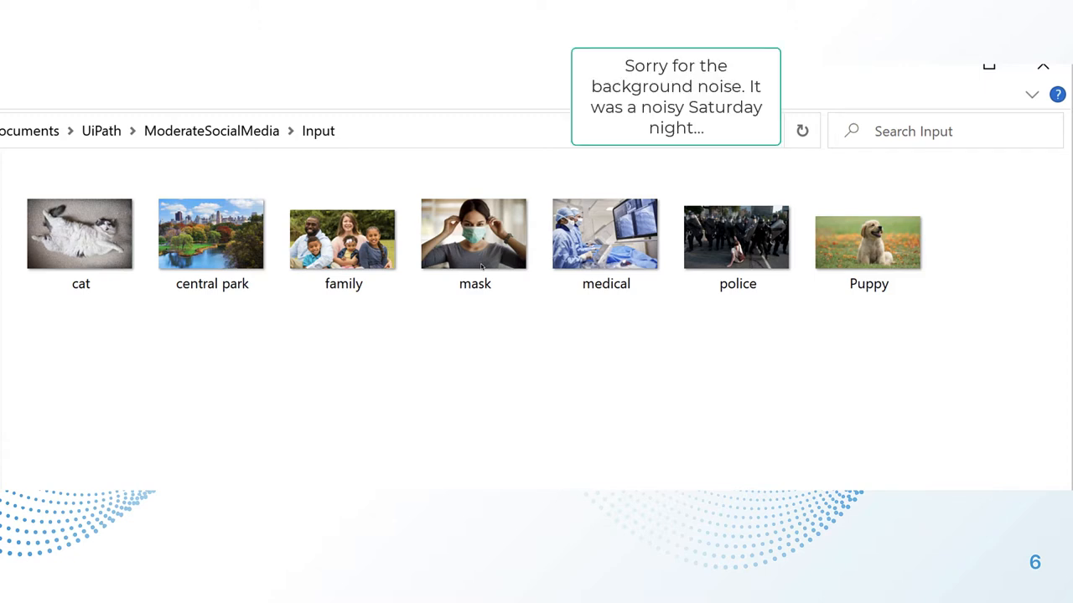
mouse_move(295, 208)
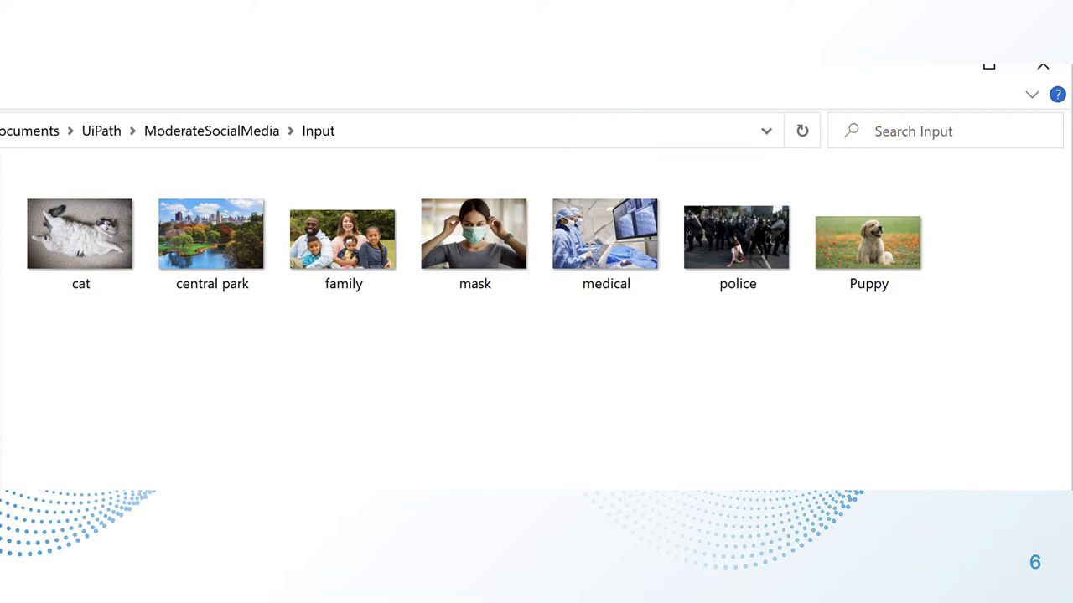
mouse_move(244, 268)
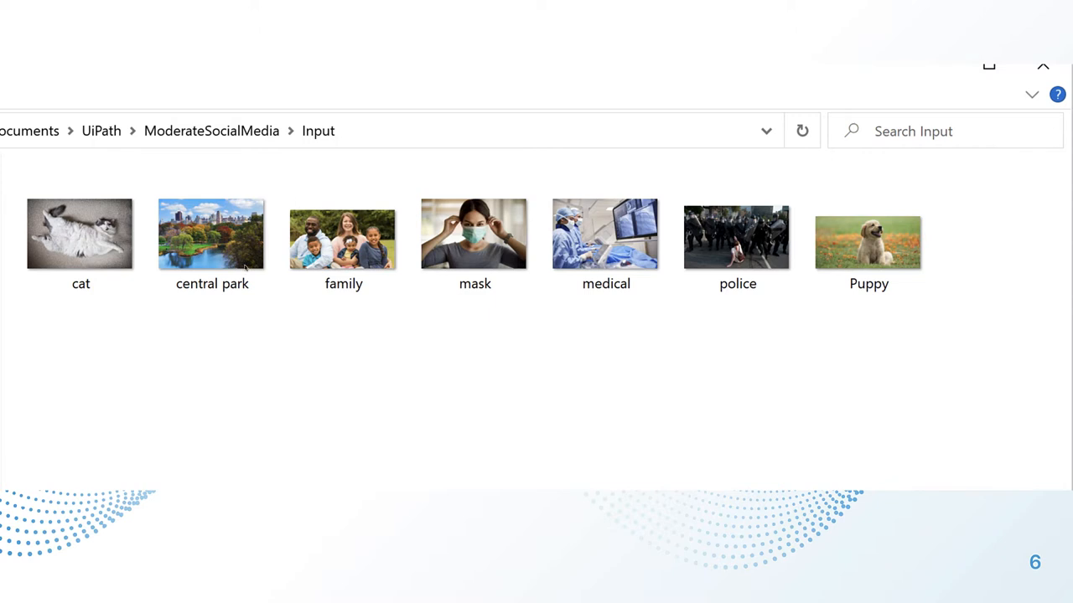
mouse_move(278, 327)
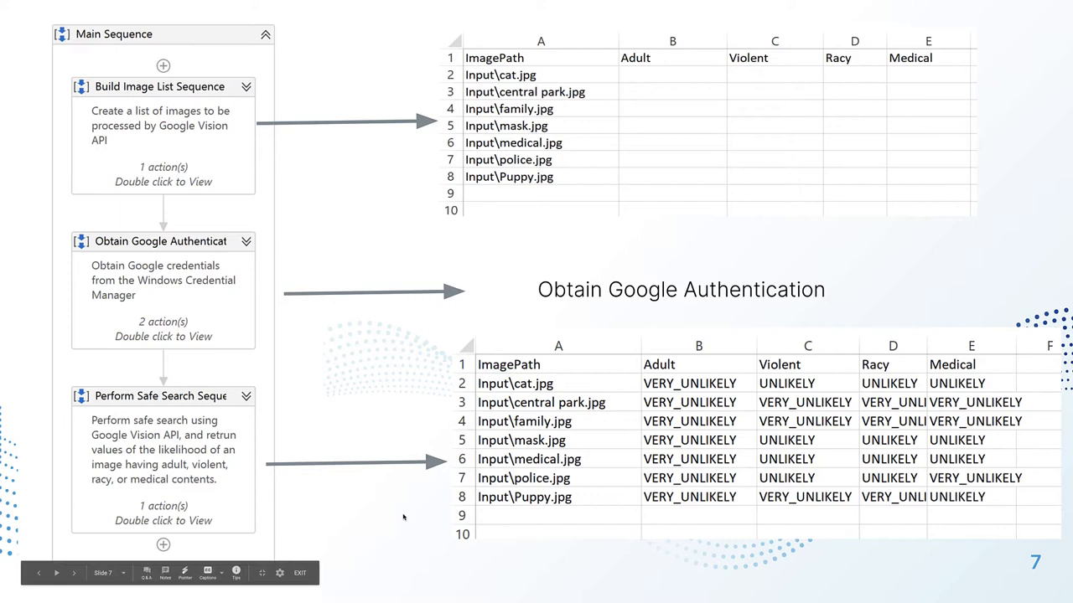
mouse_move(654, 392)
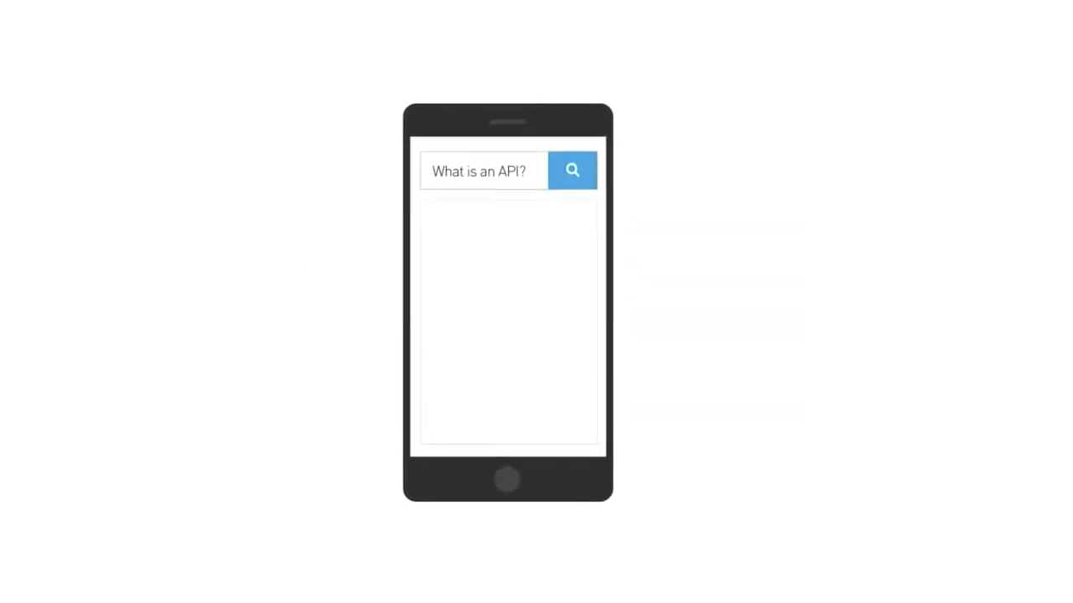
Step: Let the 'What is an API?' clip run to the empty FlyAirways booking form
click(573, 171)
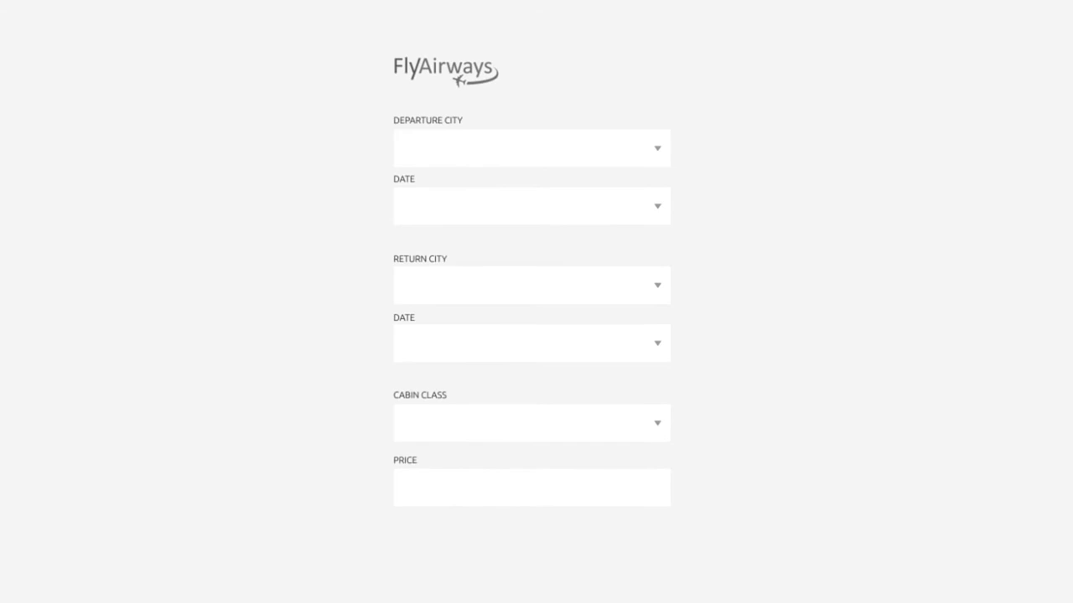
Step: Finish the FlyAirways form example and switch to Chrome's 'google vision api' results
click(657, 147)
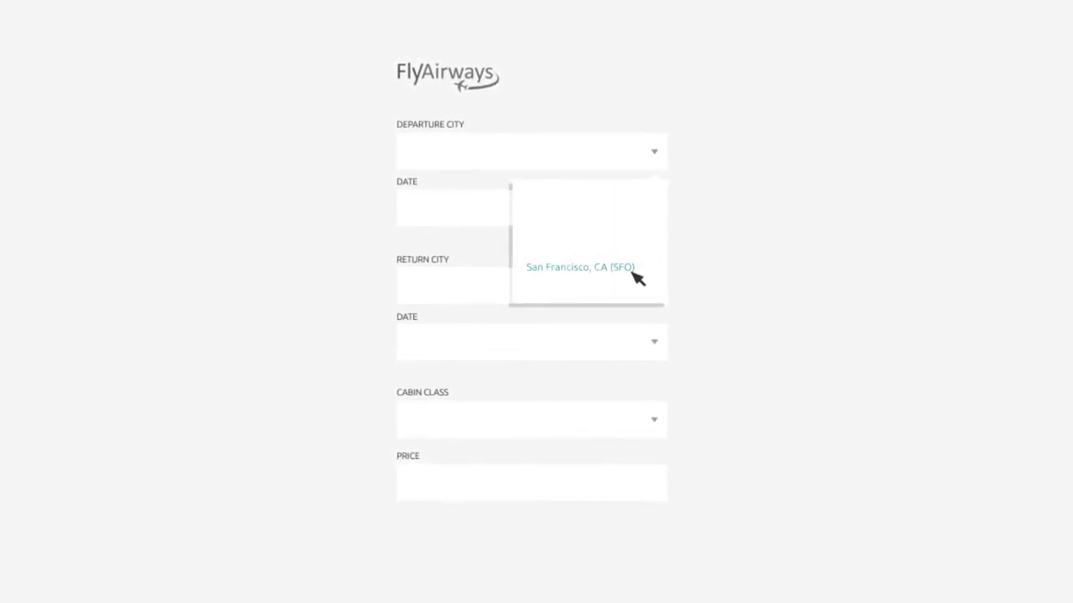
click(580, 266)
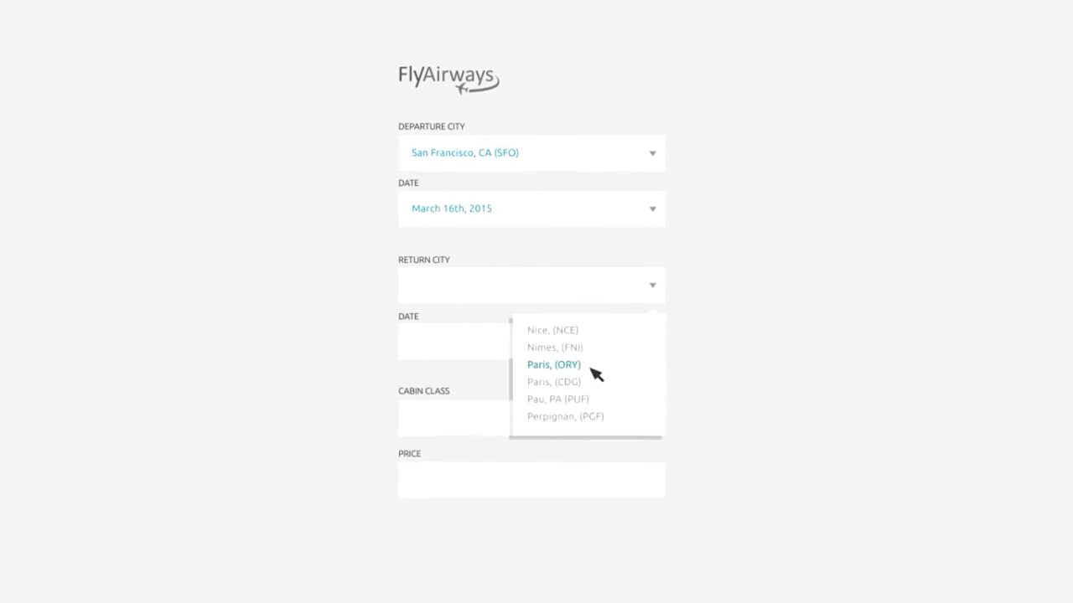
click(553, 382)
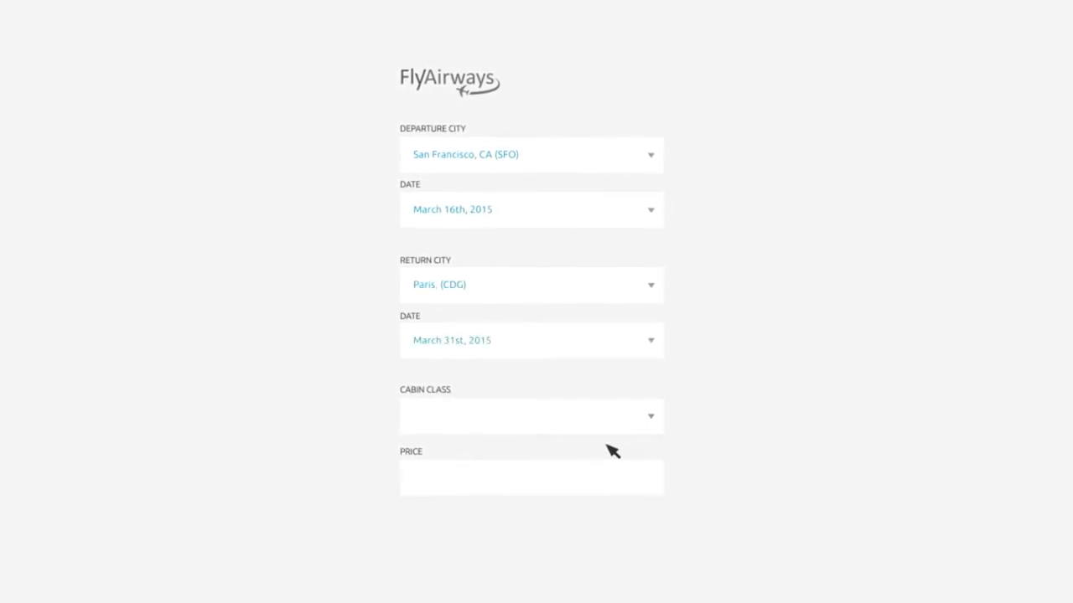
click(531, 415)
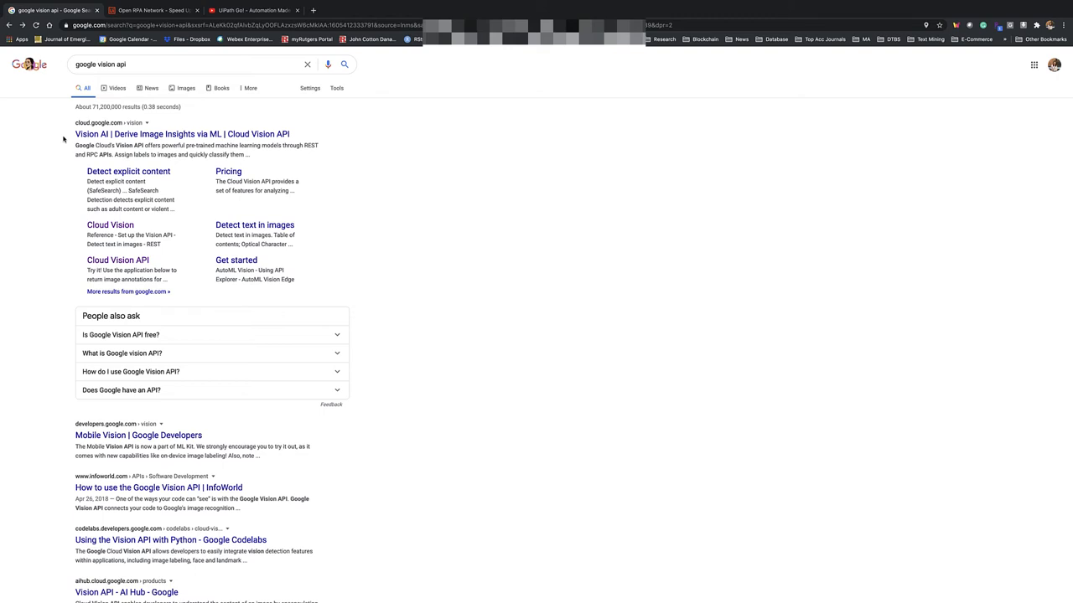
mouse_move(117, 260)
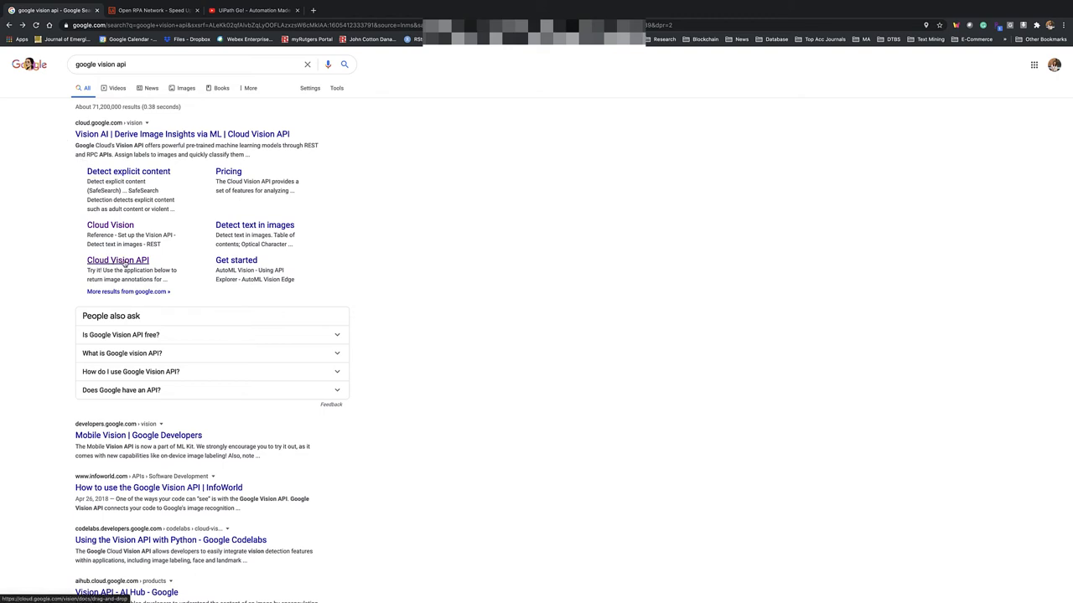
Step: Reach the Cloud Vision API docs' Try it! page with its image drop area
click(117, 259)
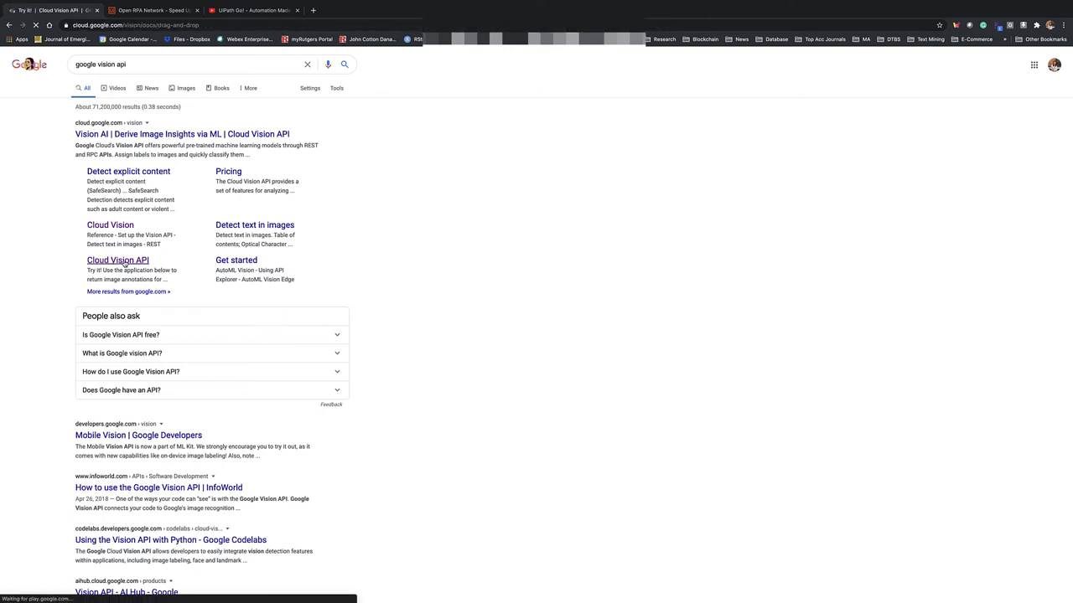
click(117, 260)
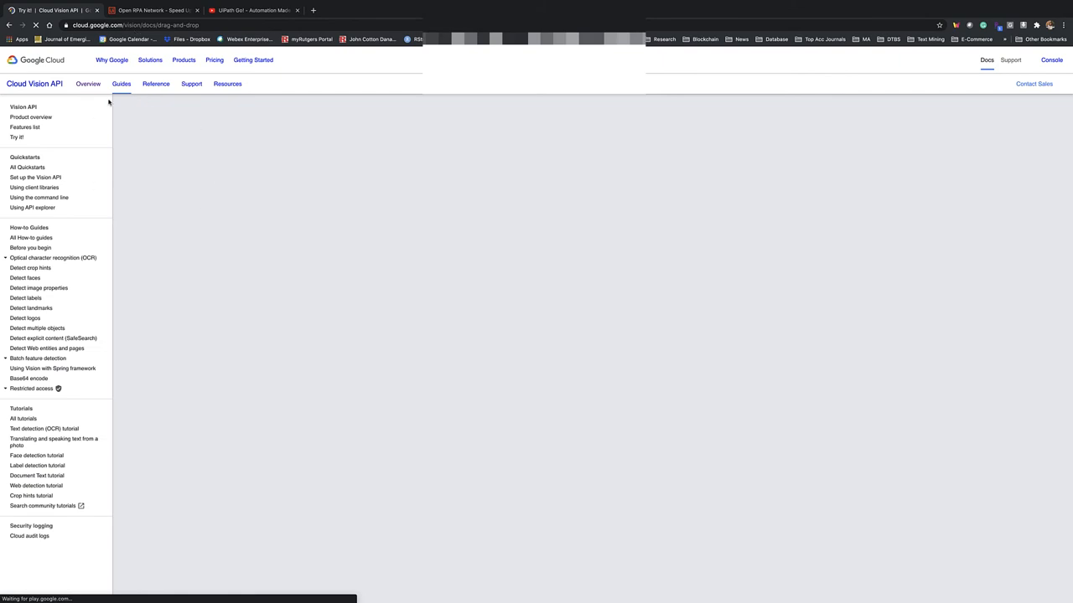
click(17, 138)
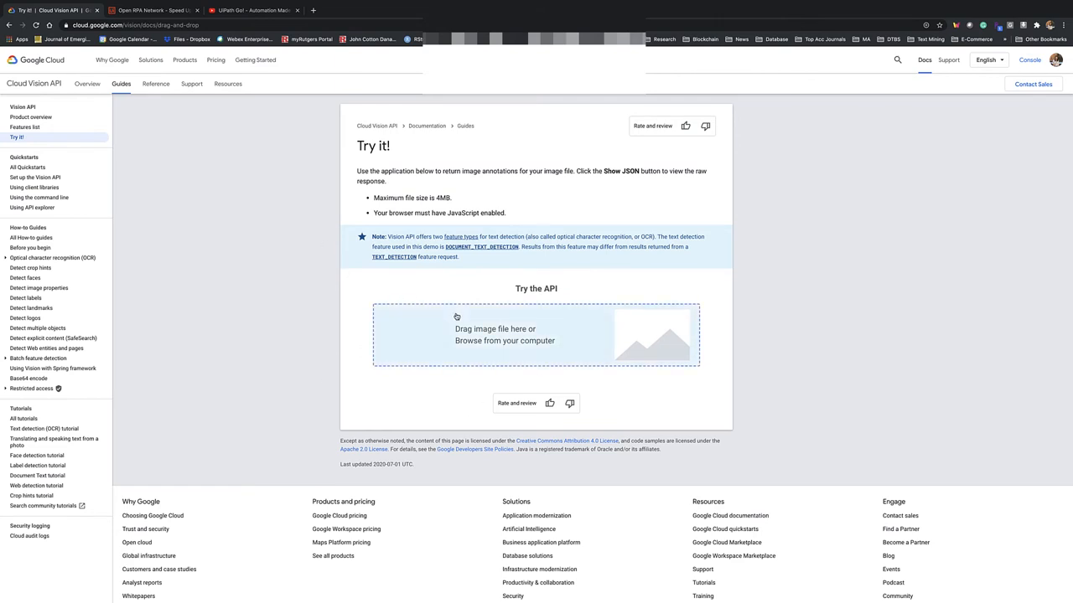
mouse_move(487, 342)
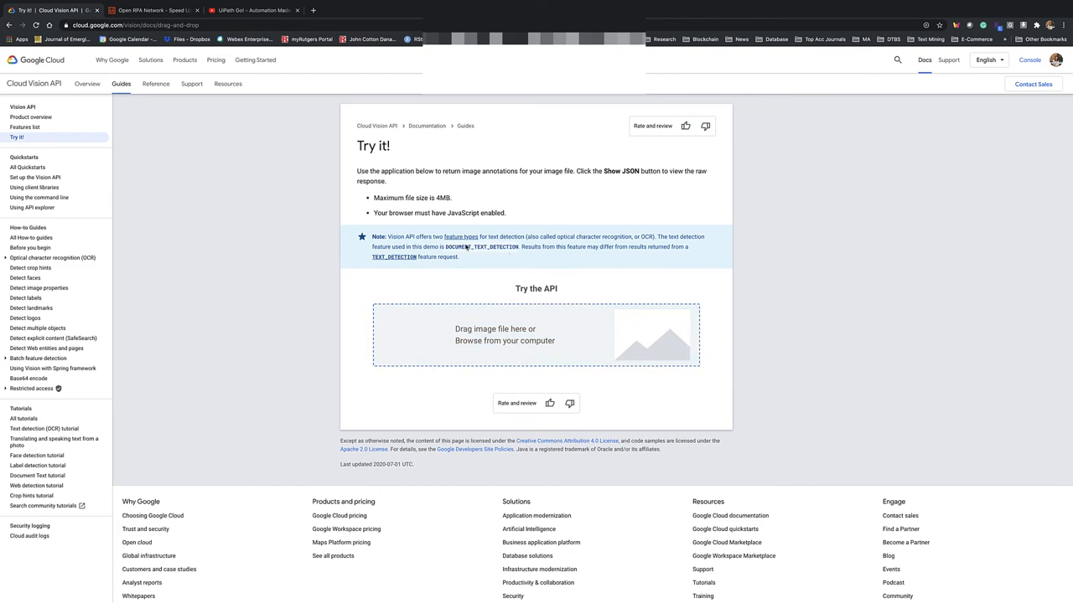
mouse_move(472, 340)
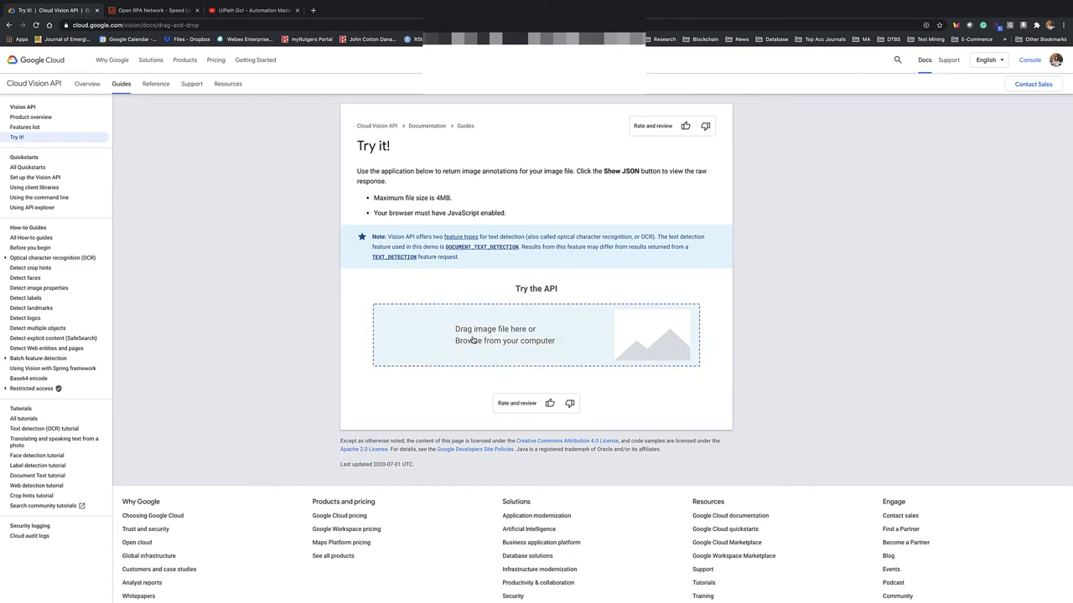
mouse_move(443, 347)
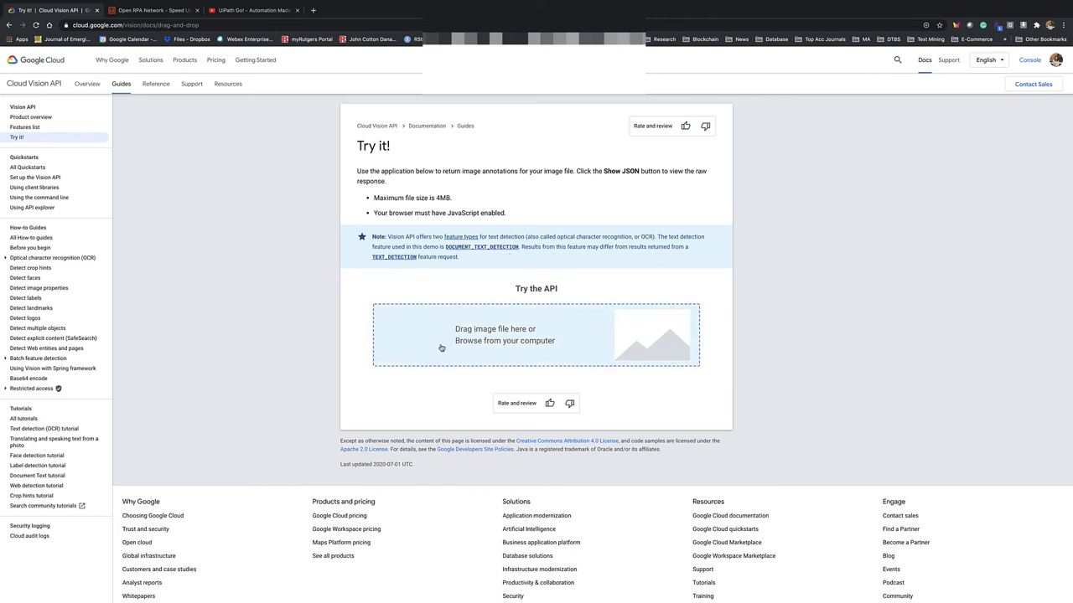
mouse_move(408, 329)
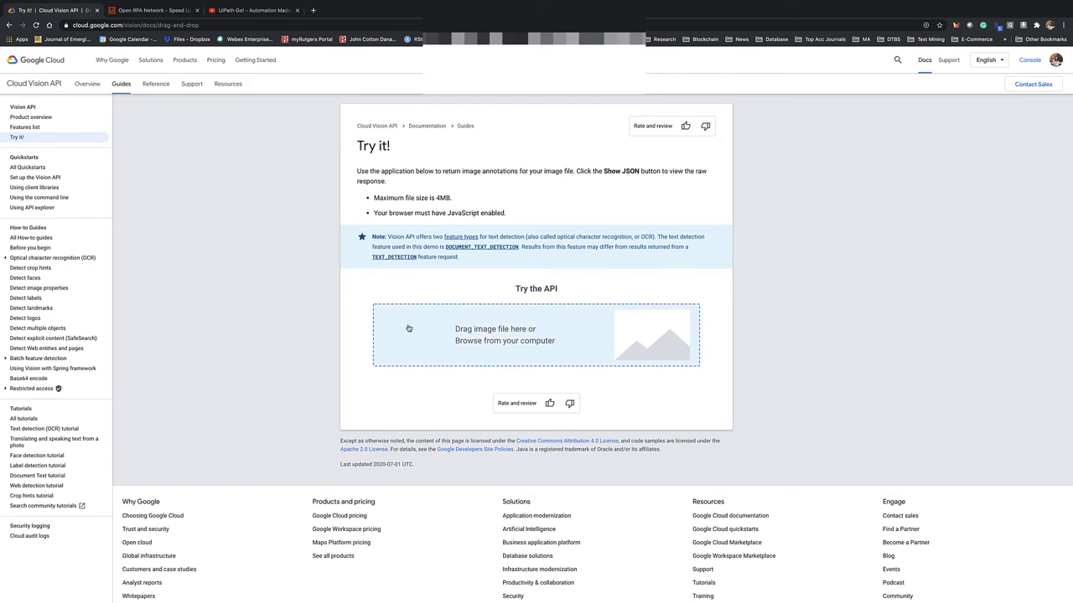
mouse_move(473, 308)
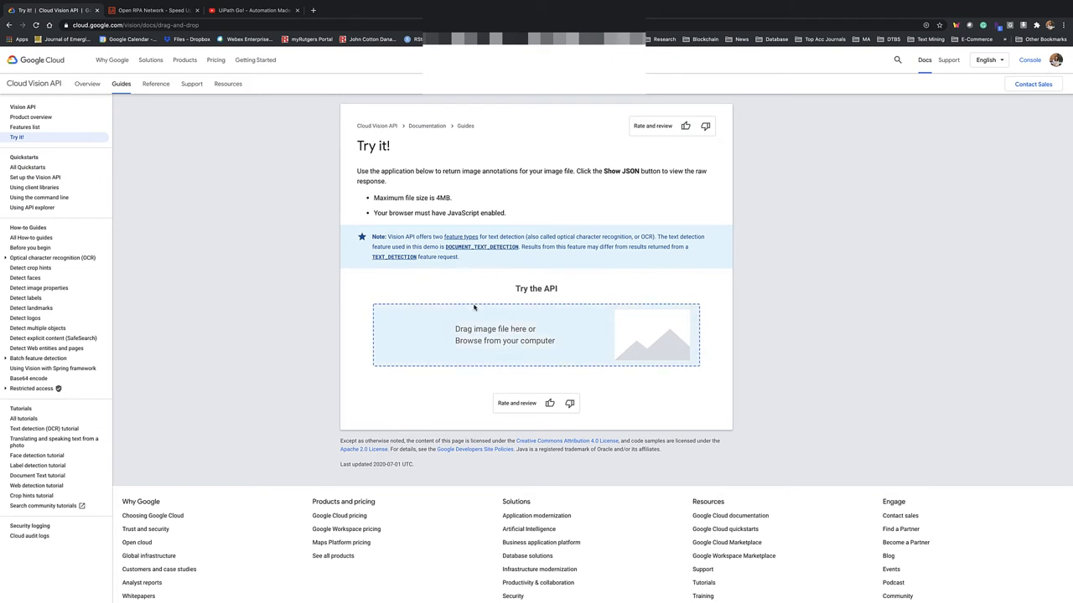
mouse_move(501, 350)
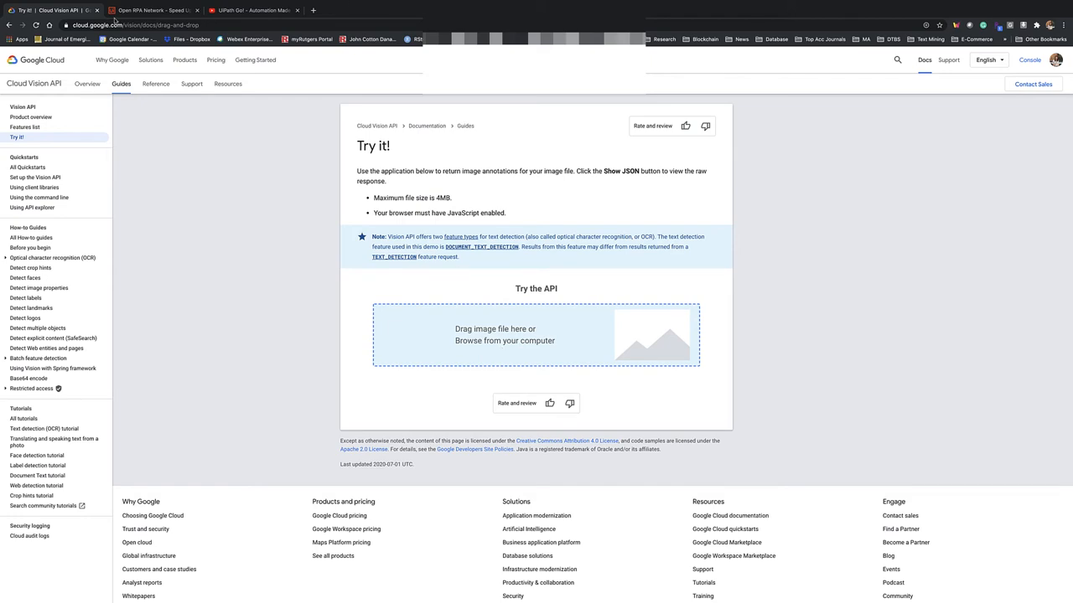
Step: After the Faces results, show police.jpg's detected Person objects with confidence scores
click(537, 335)
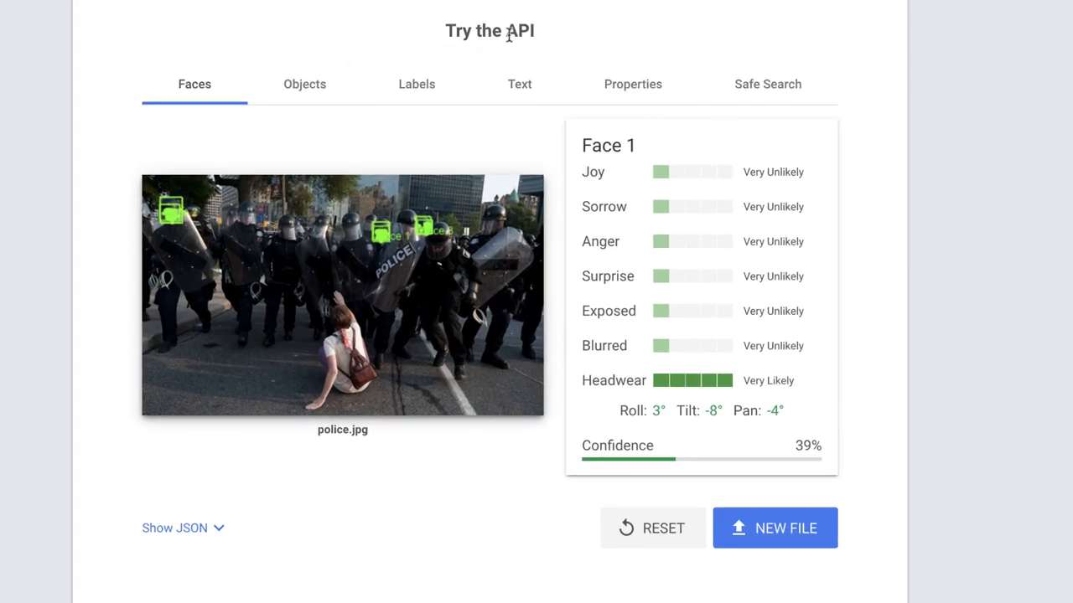
mouse_move(282, 67)
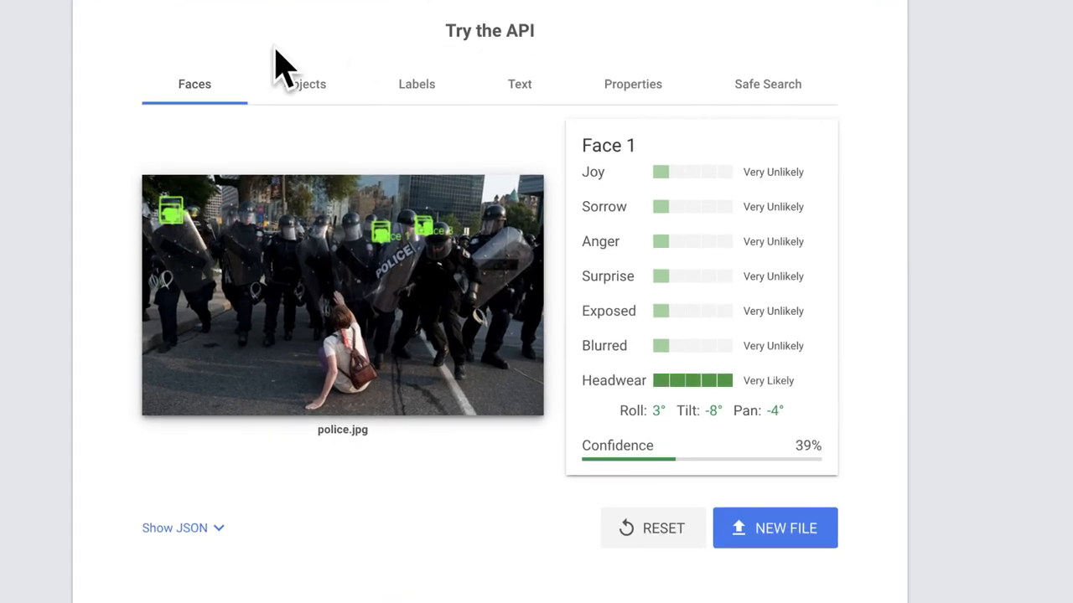
mouse_move(201, 84)
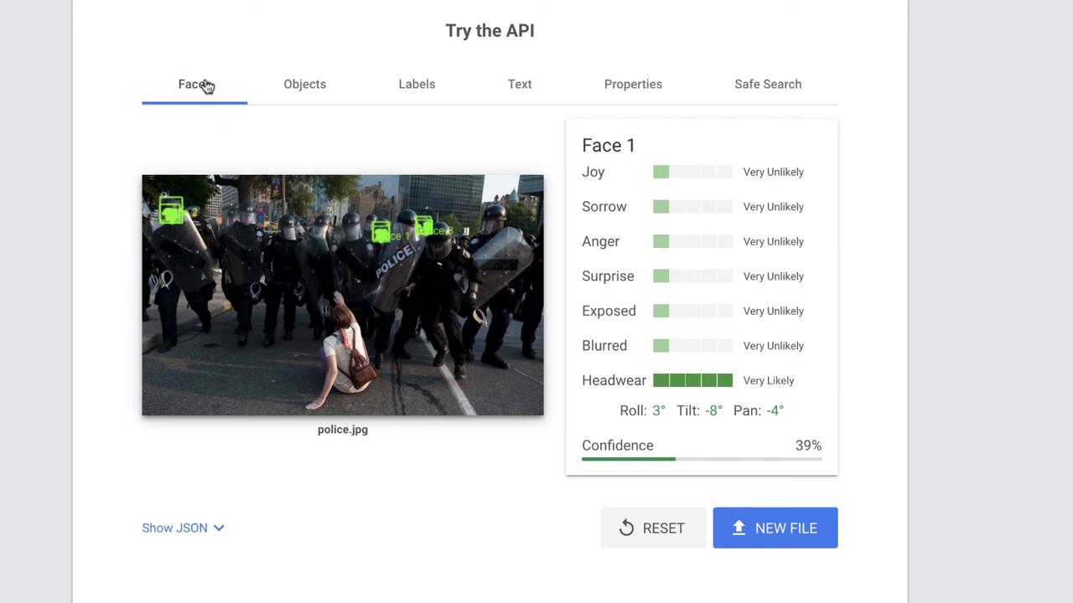
mouse_move(342, 273)
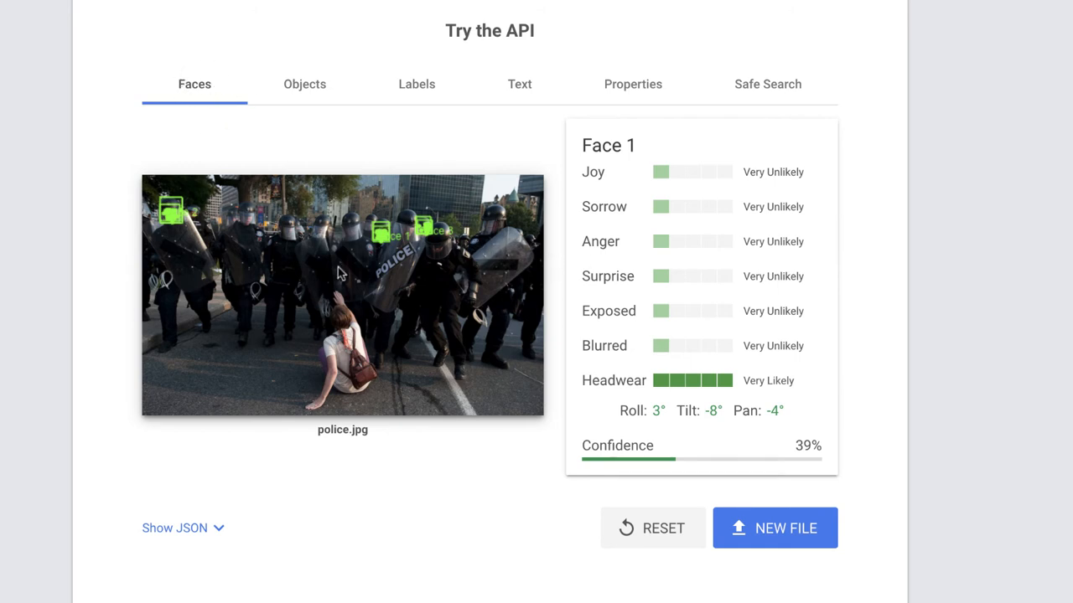
mouse_move(446, 151)
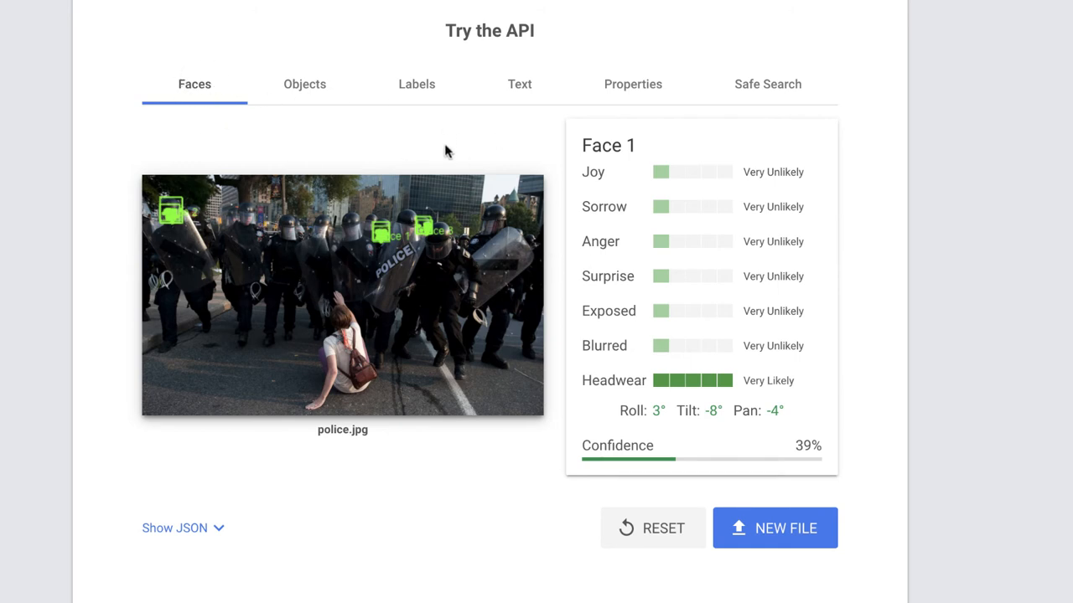
mouse_move(645, 194)
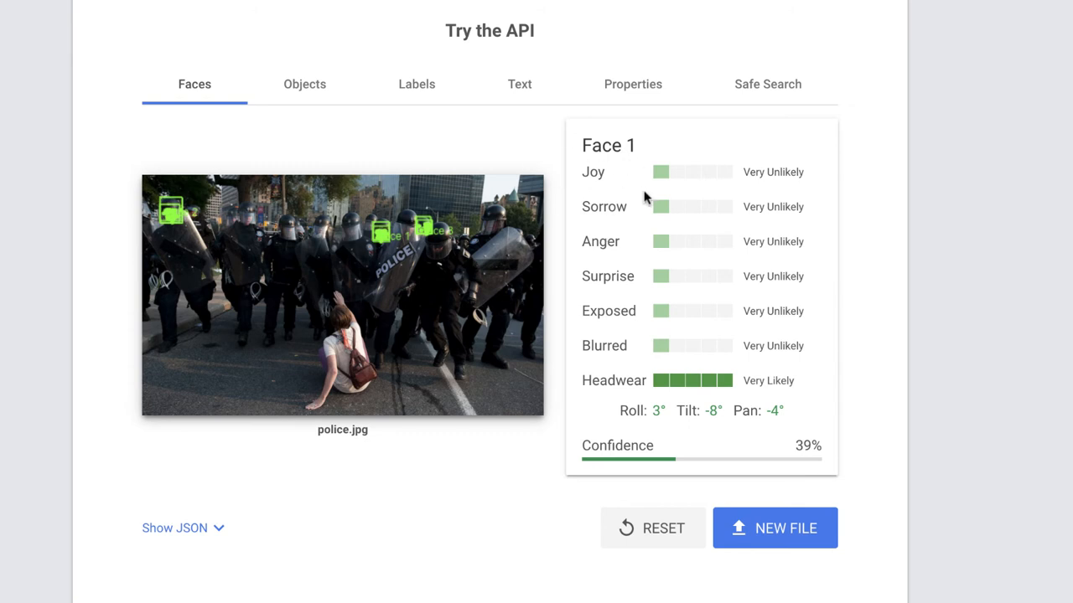
mouse_move(618, 181)
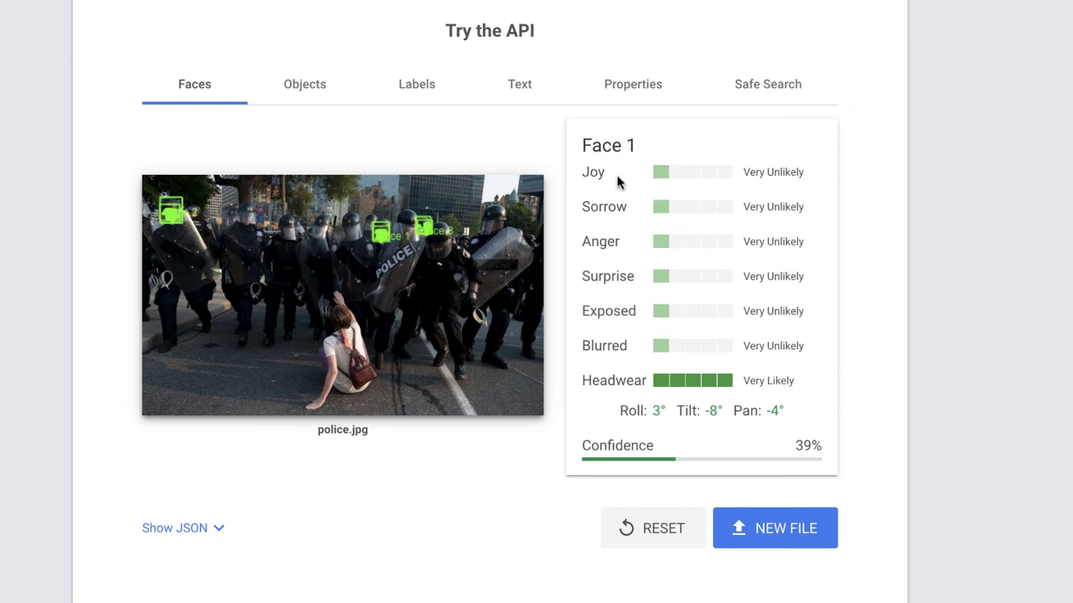
mouse_move(751, 176)
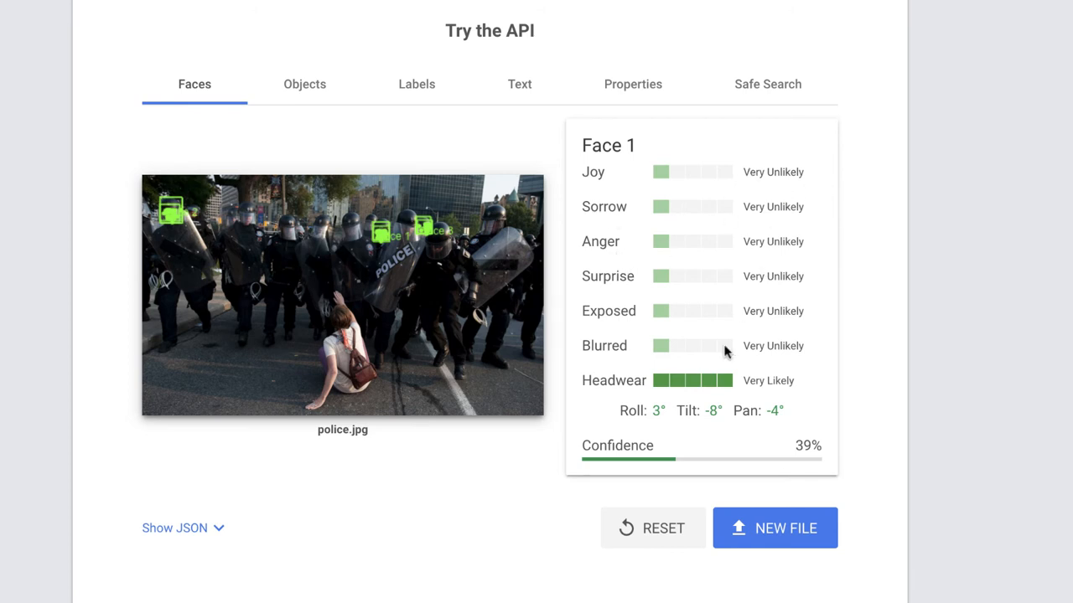
mouse_move(643, 462)
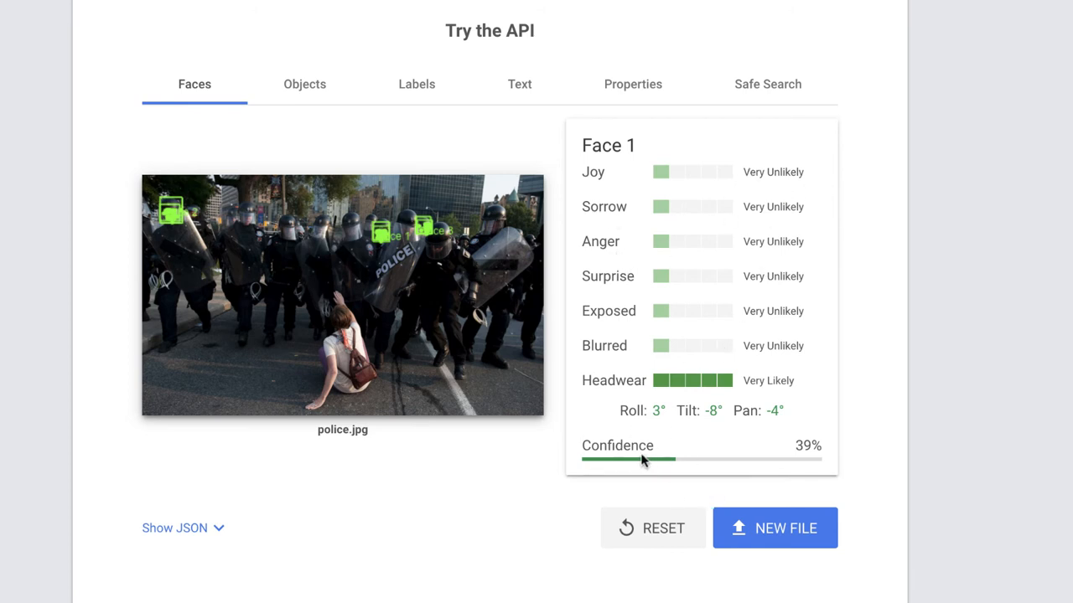
mouse_move(798, 482)
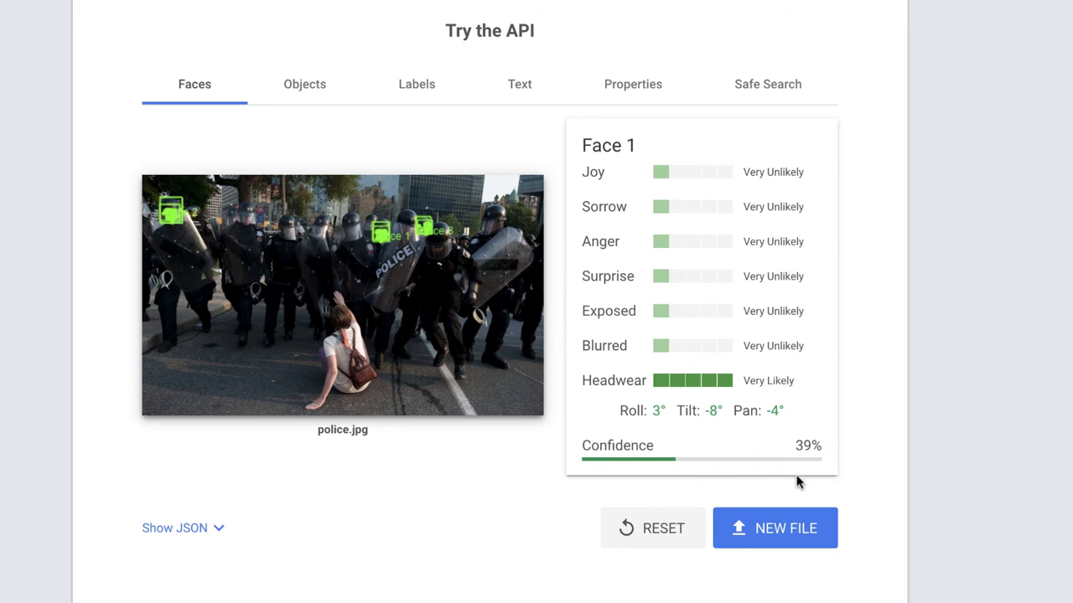
mouse_move(265, 243)
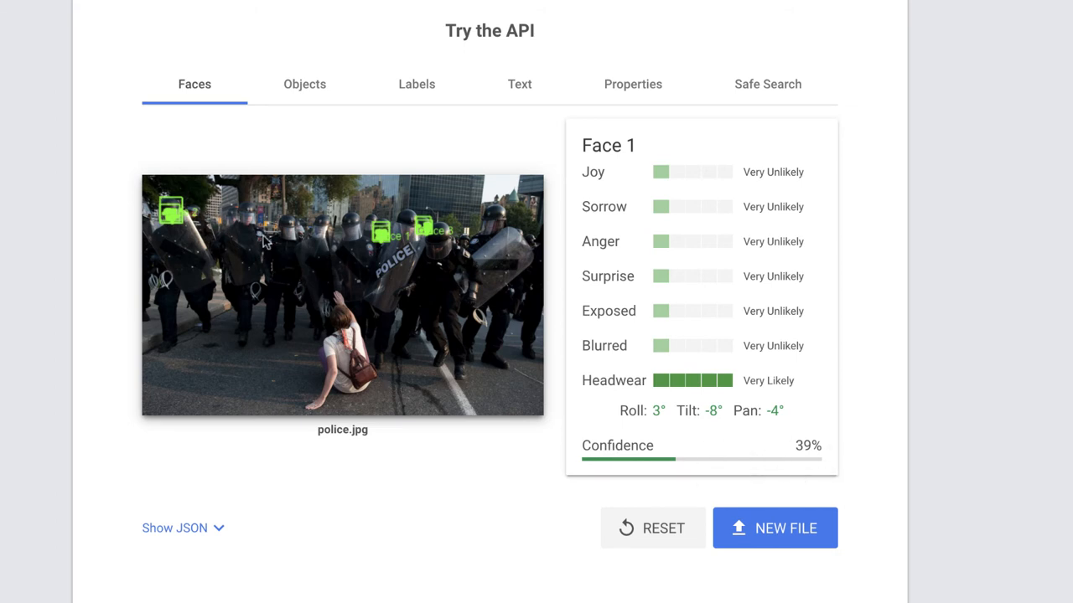
mouse_move(690, 375)
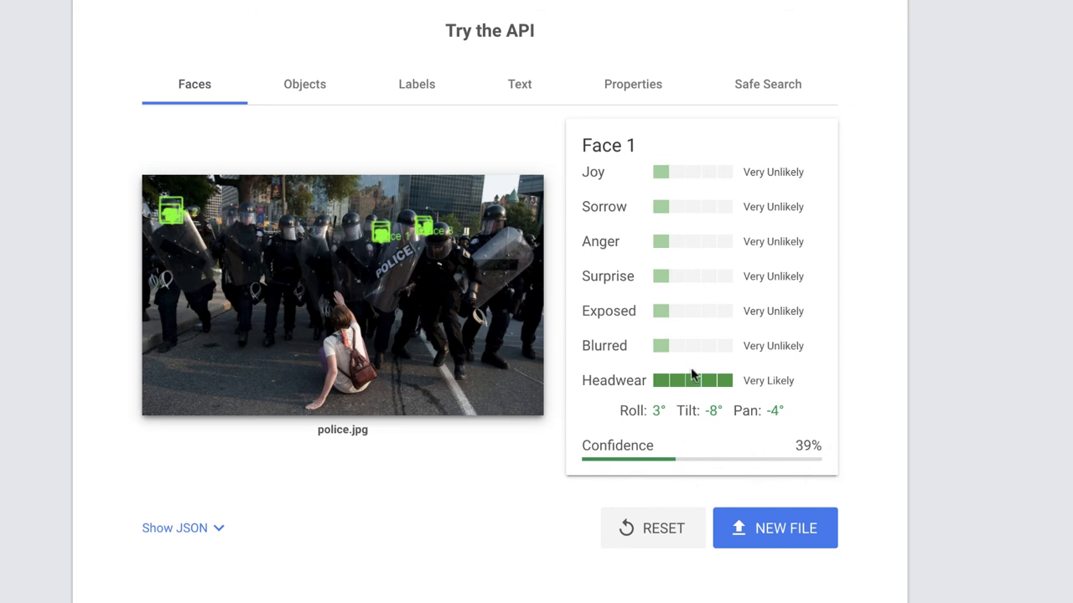
mouse_move(654, 476)
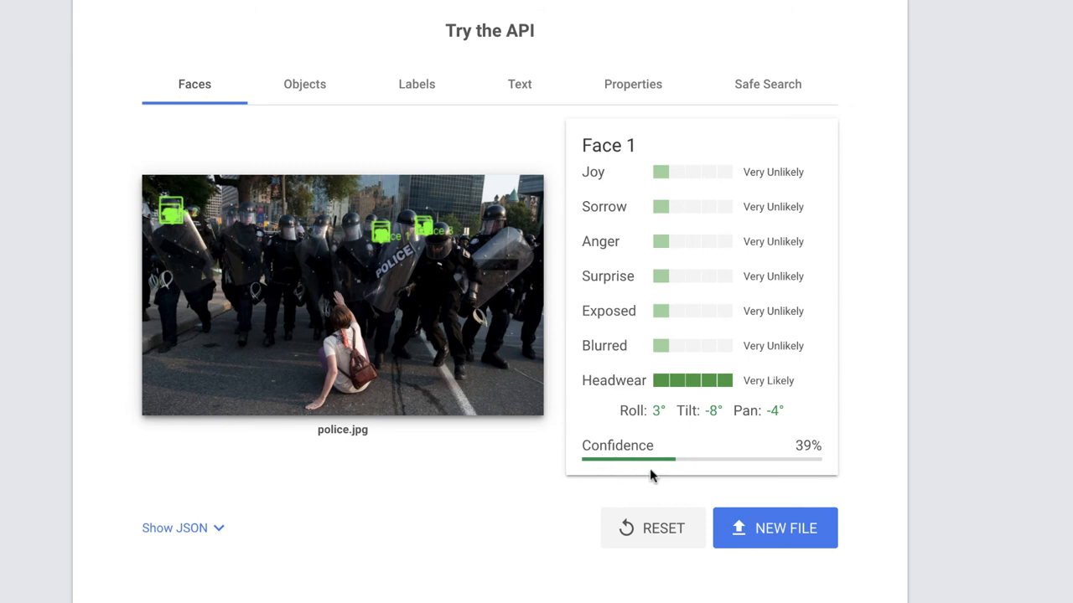
mouse_move(684, 483)
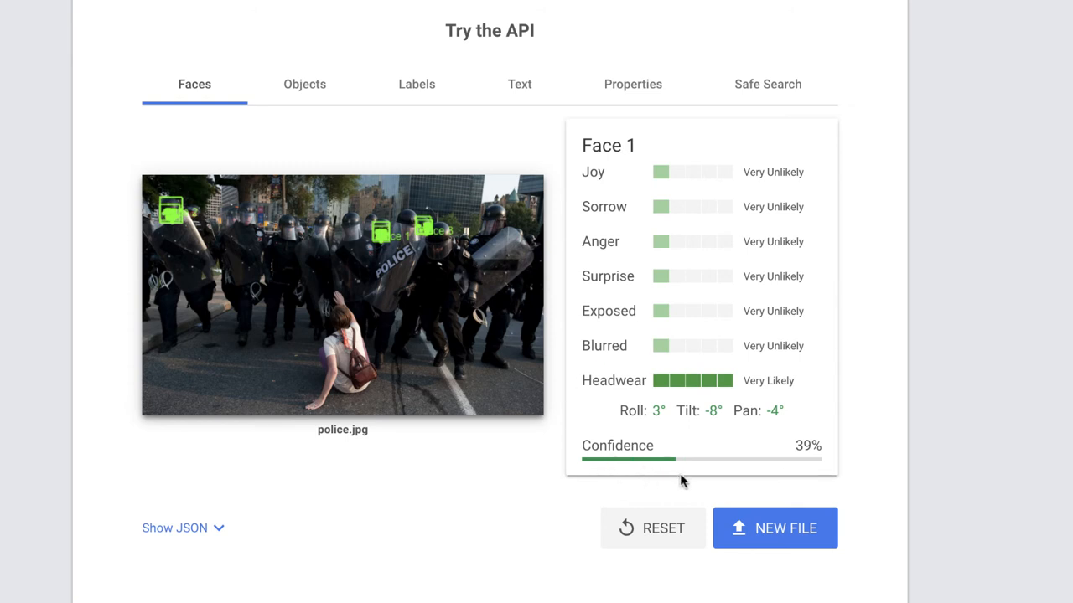
mouse_move(305, 90)
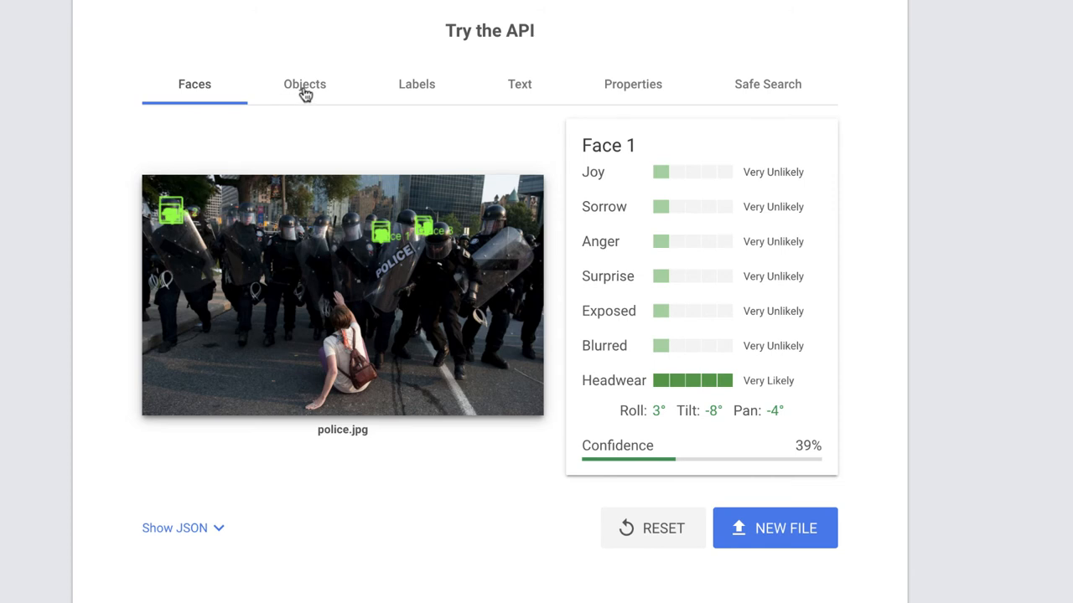
click(305, 84)
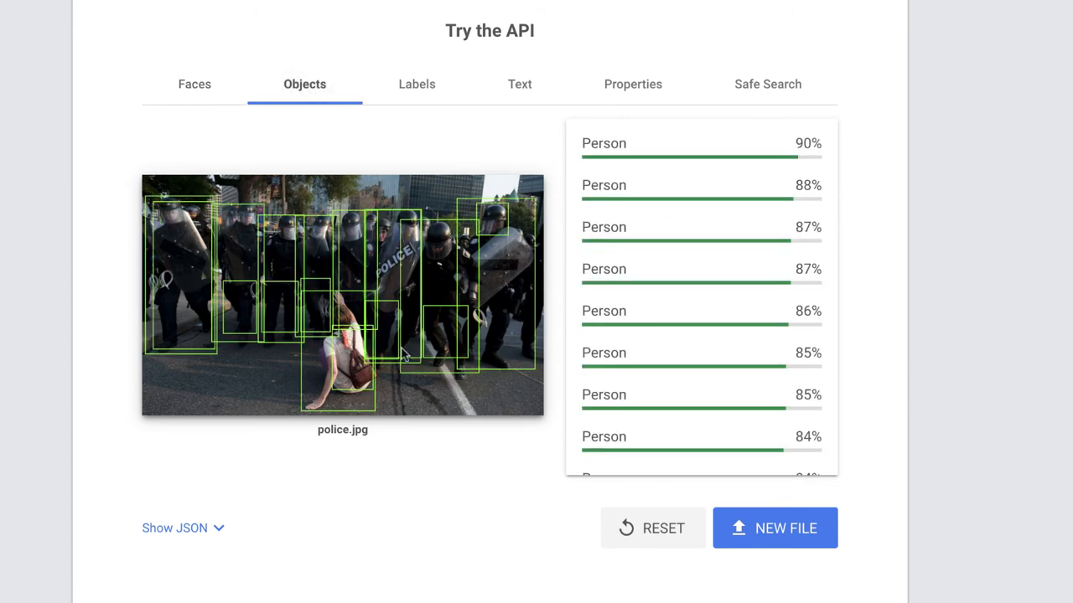
mouse_move(461, 327)
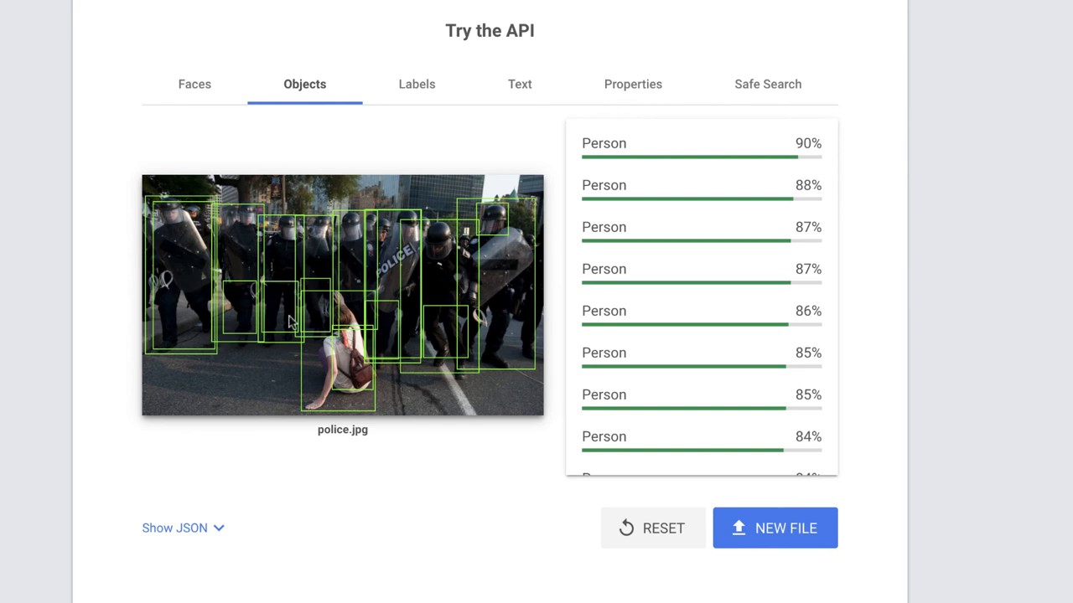
mouse_move(341, 378)
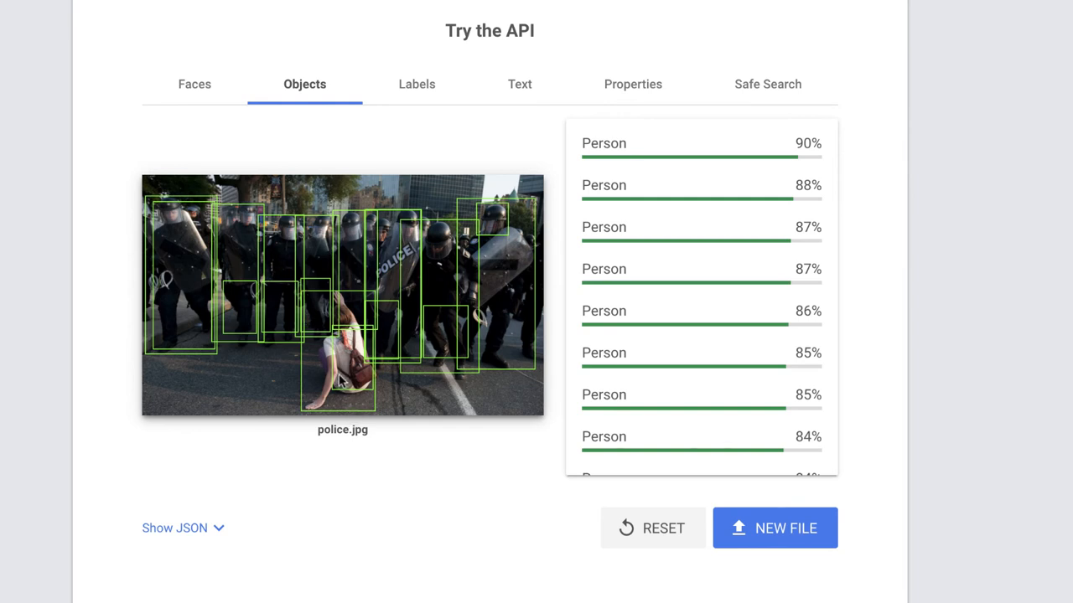
mouse_move(211, 310)
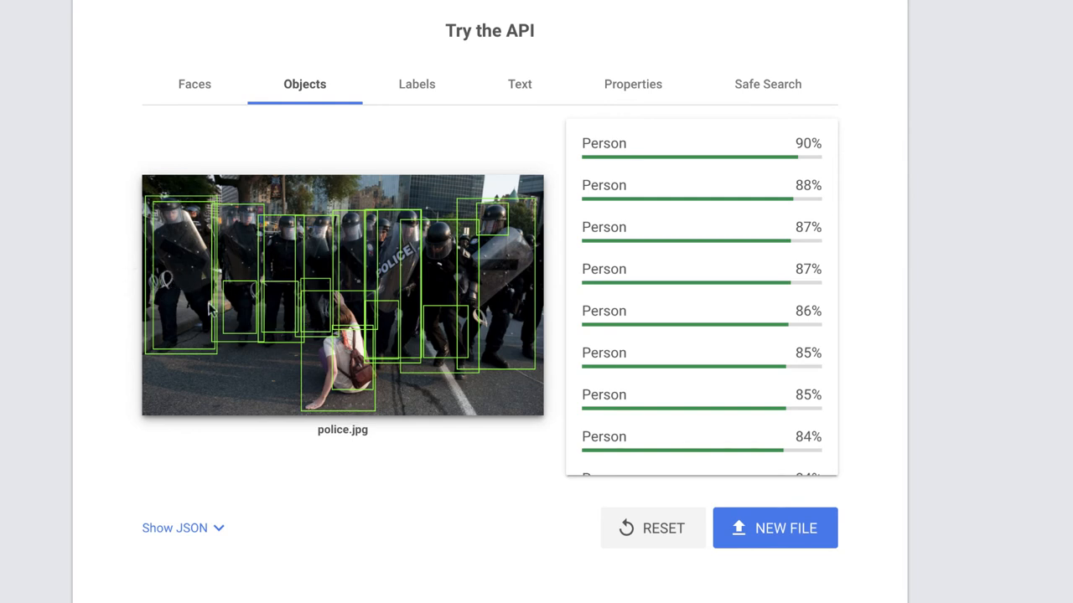
mouse_move(154, 242)
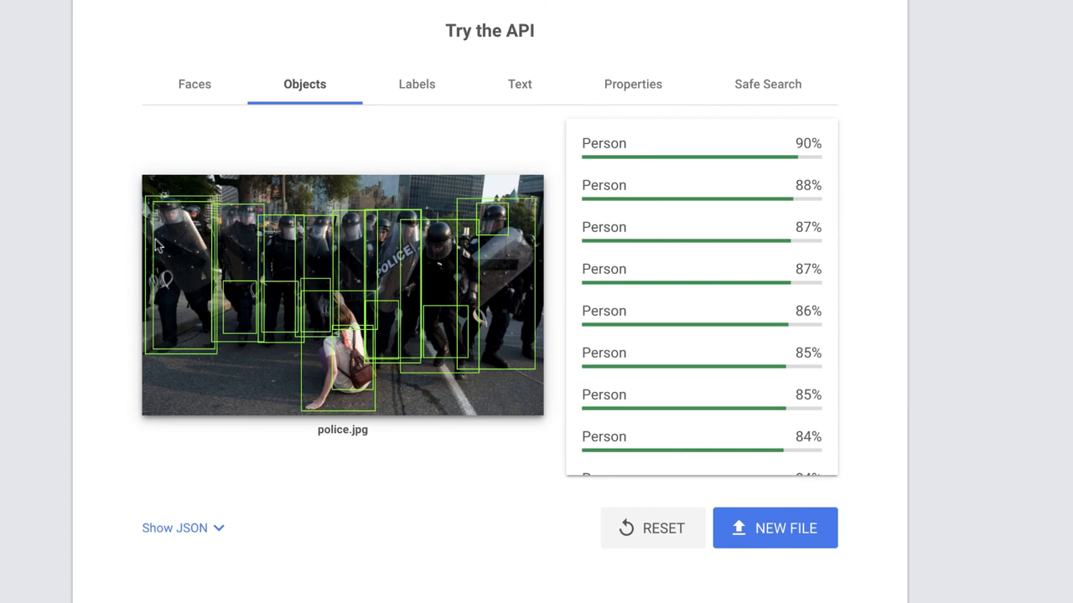
mouse_move(327, 315)
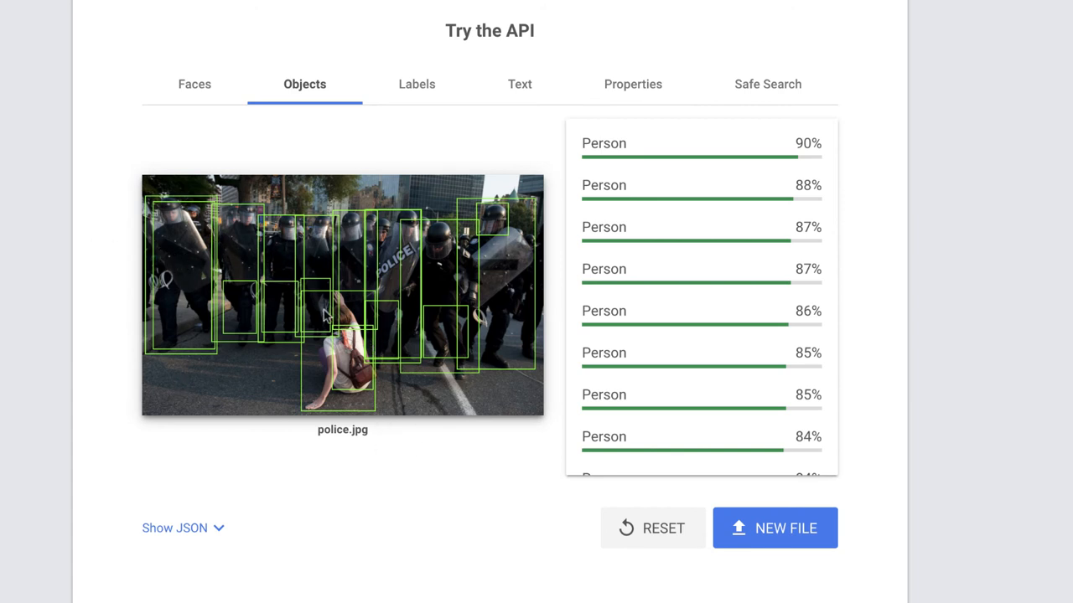
mouse_move(321, 412)
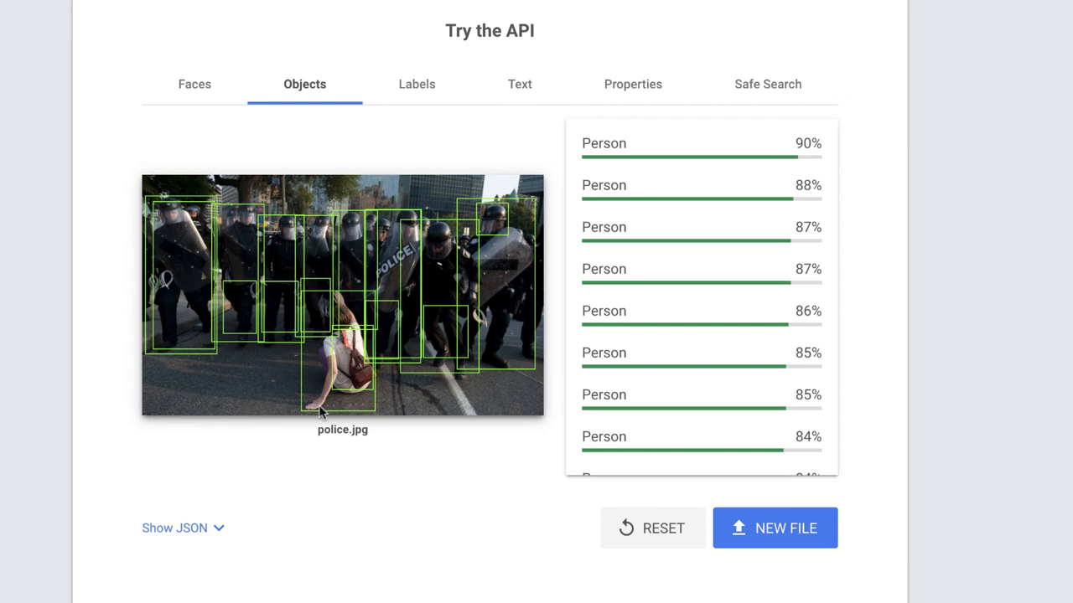
mouse_move(357, 103)
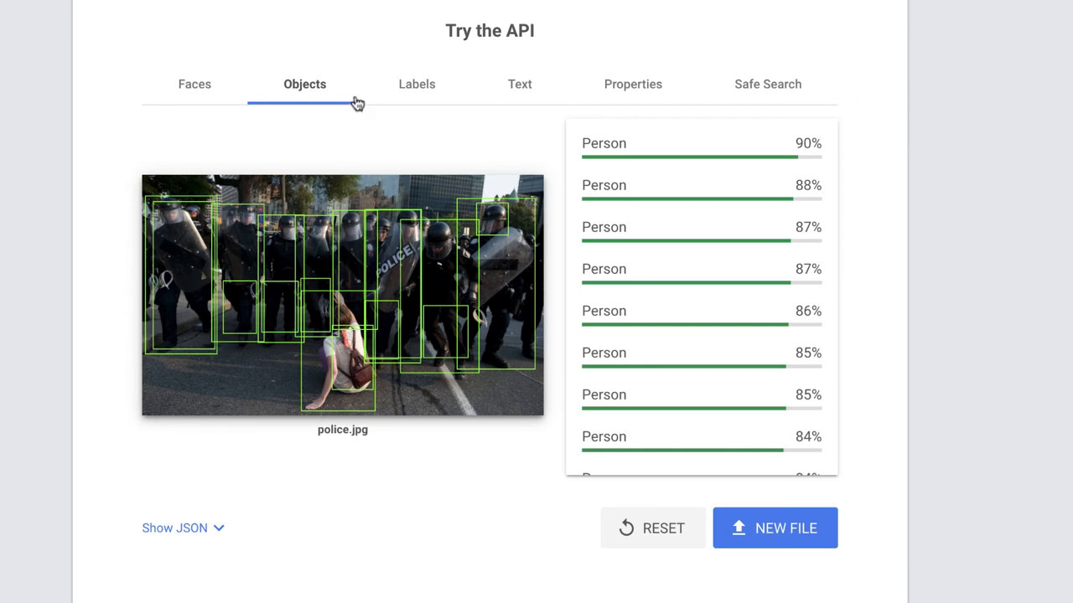
Step: Show police.jpg's labels (Protest, Rebellion, Police, Crowd) down to Street 51%
click(416, 84)
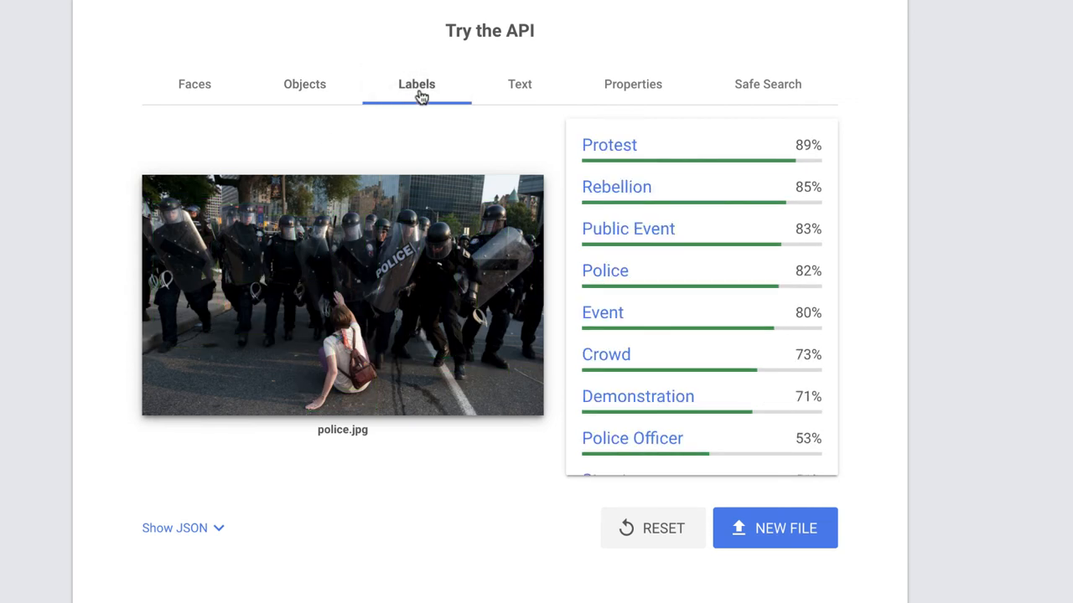
mouse_move(559, 322)
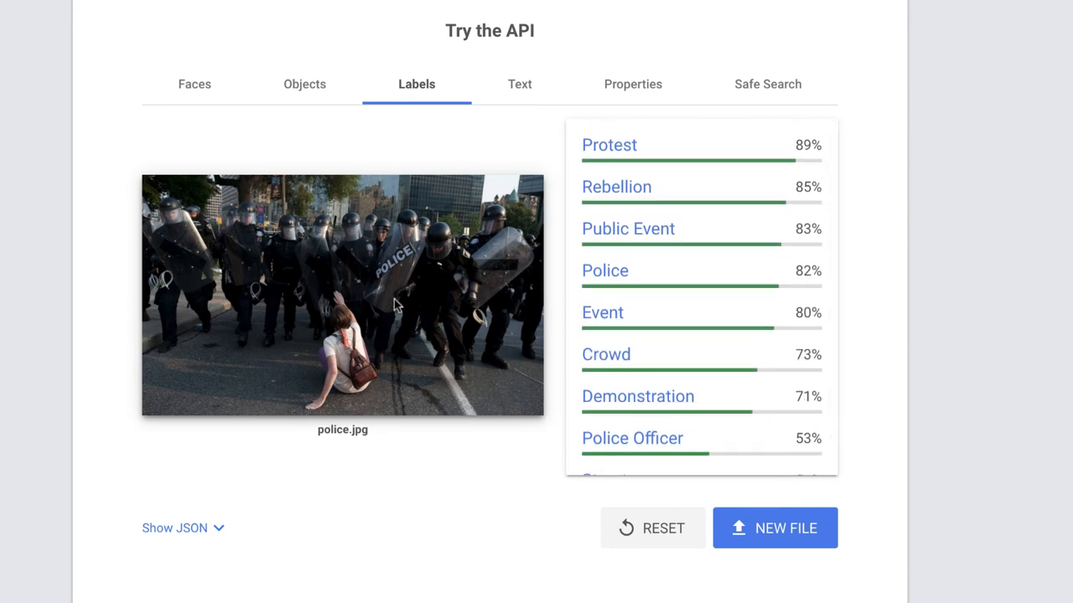
mouse_move(657, 228)
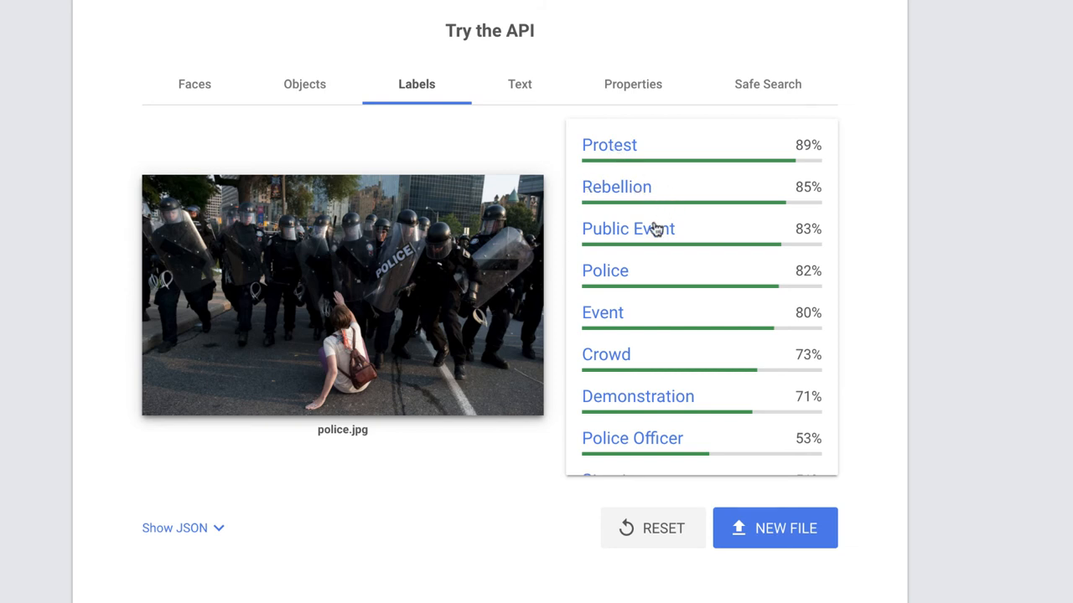
scroll(up, 3)
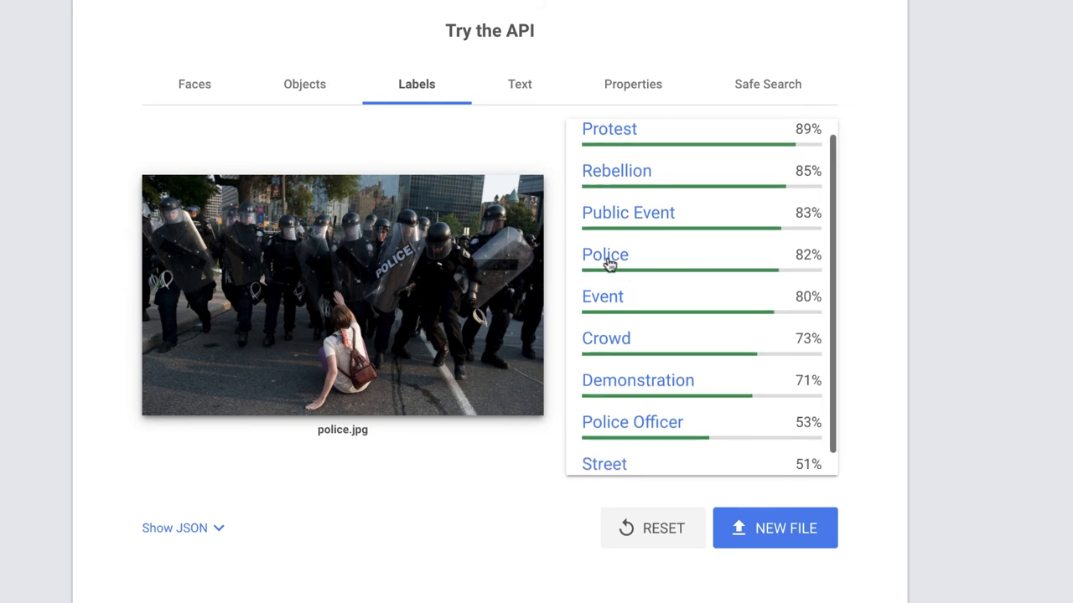
scroll(down, 3)
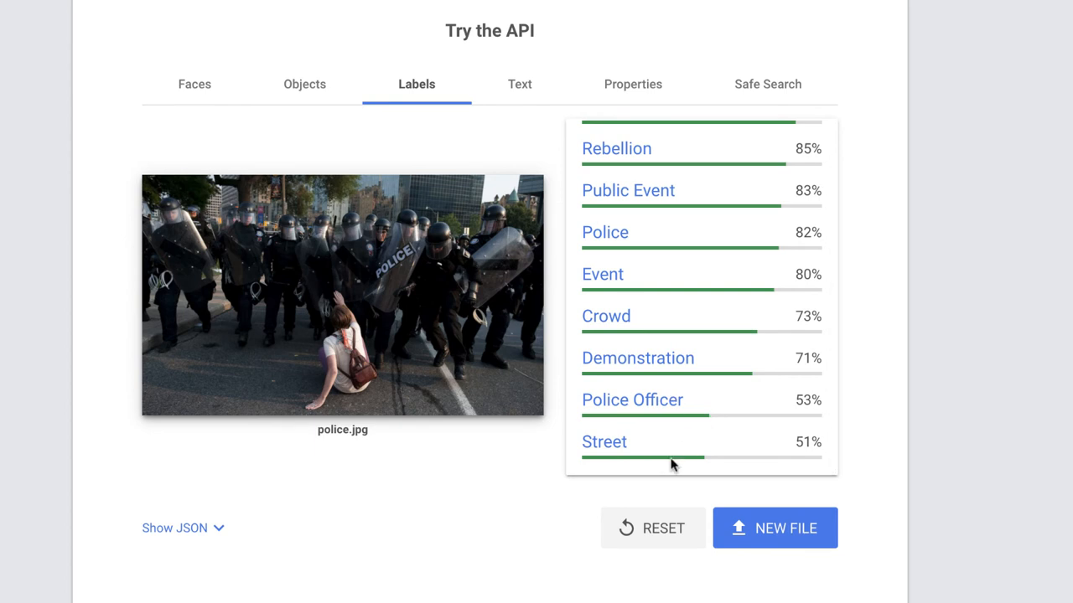
scroll(down, 3)
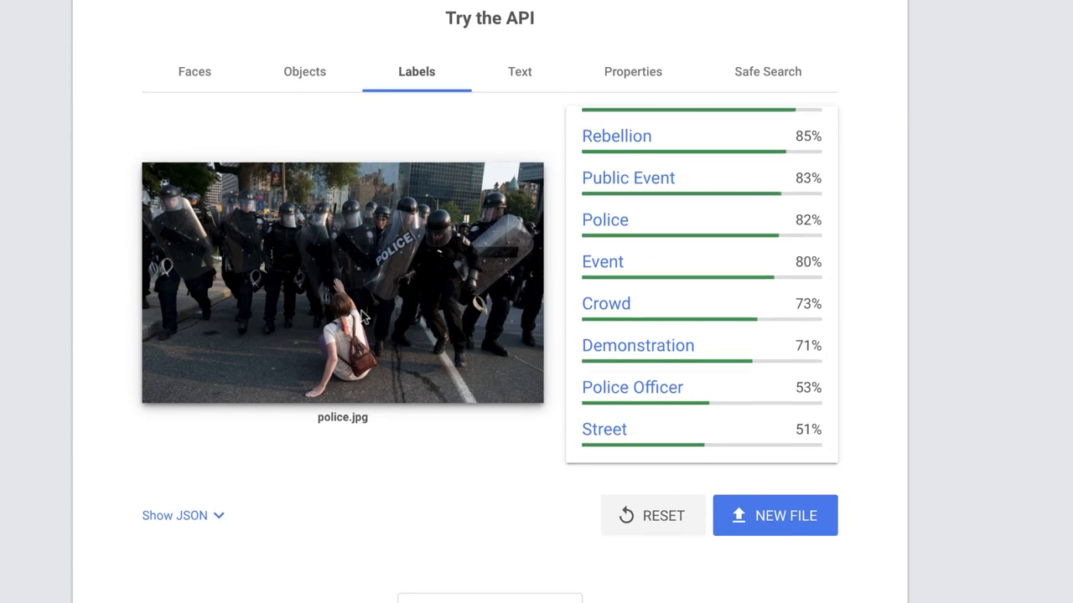
mouse_move(491, 158)
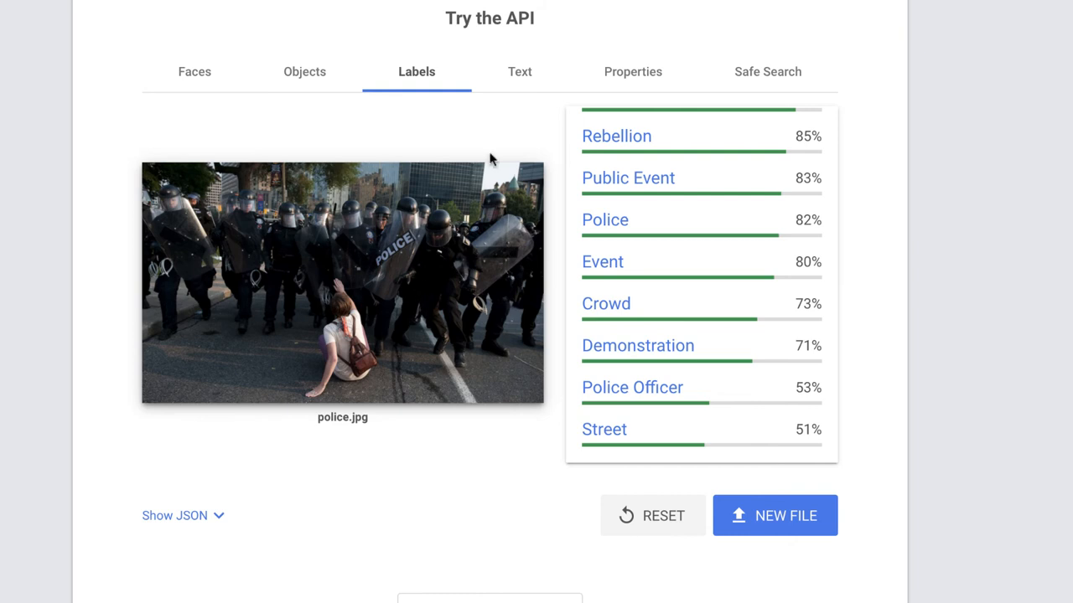
Step: Show the detected 'POLICE.' text, then the image's dominant colours and crop hints
click(520, 70)
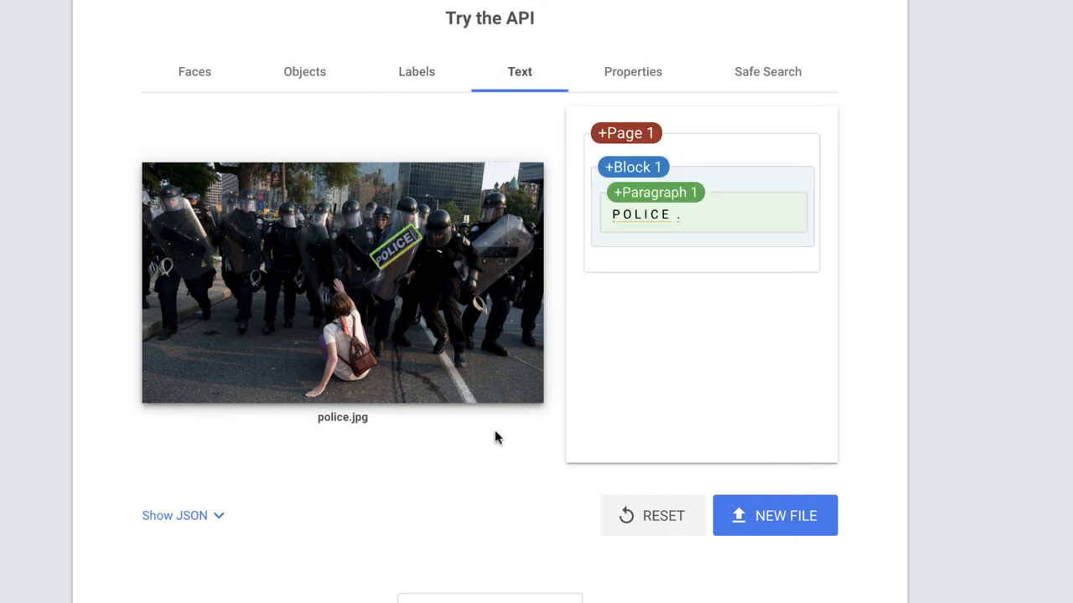
mouse_move(286, 352)
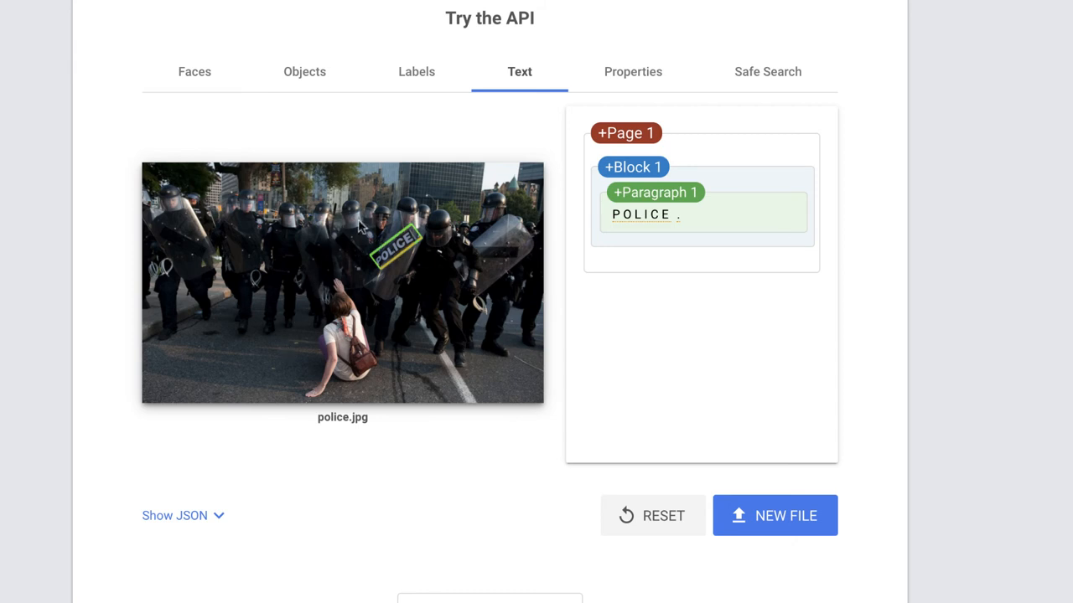
mouse_move(399, 258)
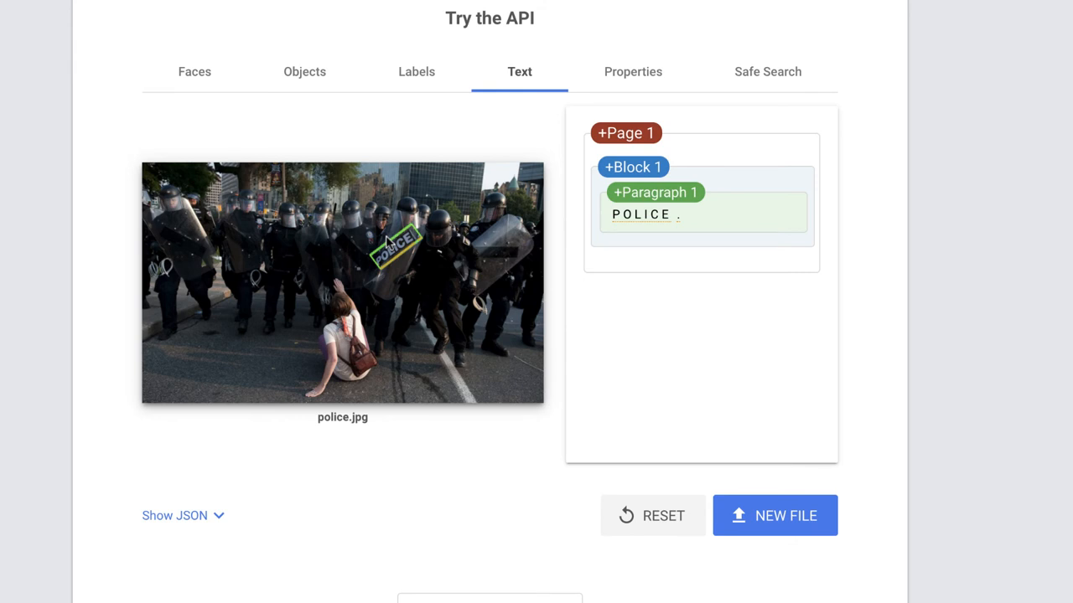
mouse_move(633, 71)
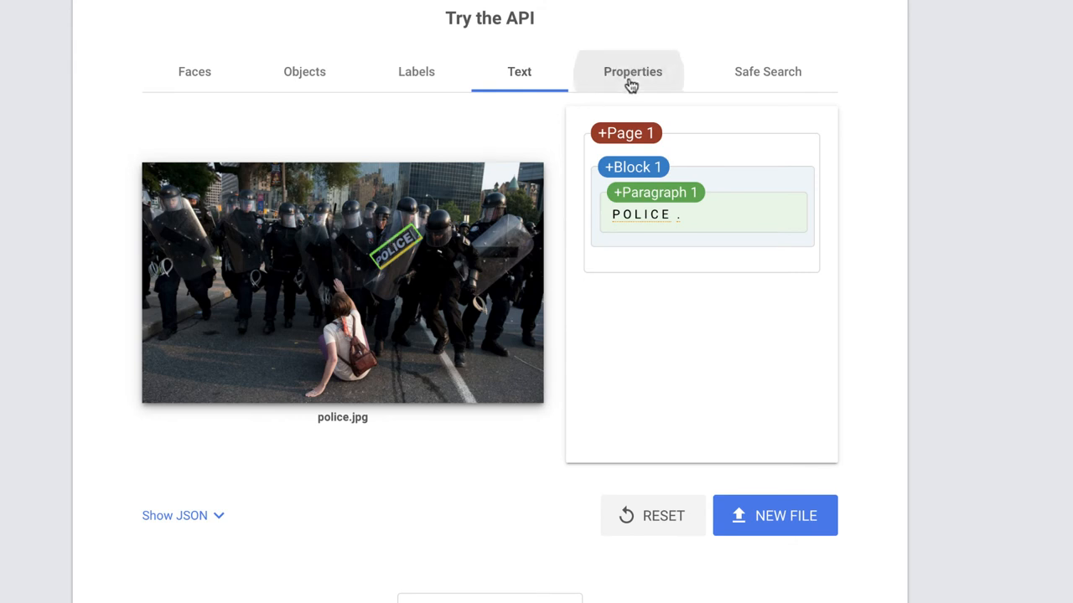
click(632, 70)
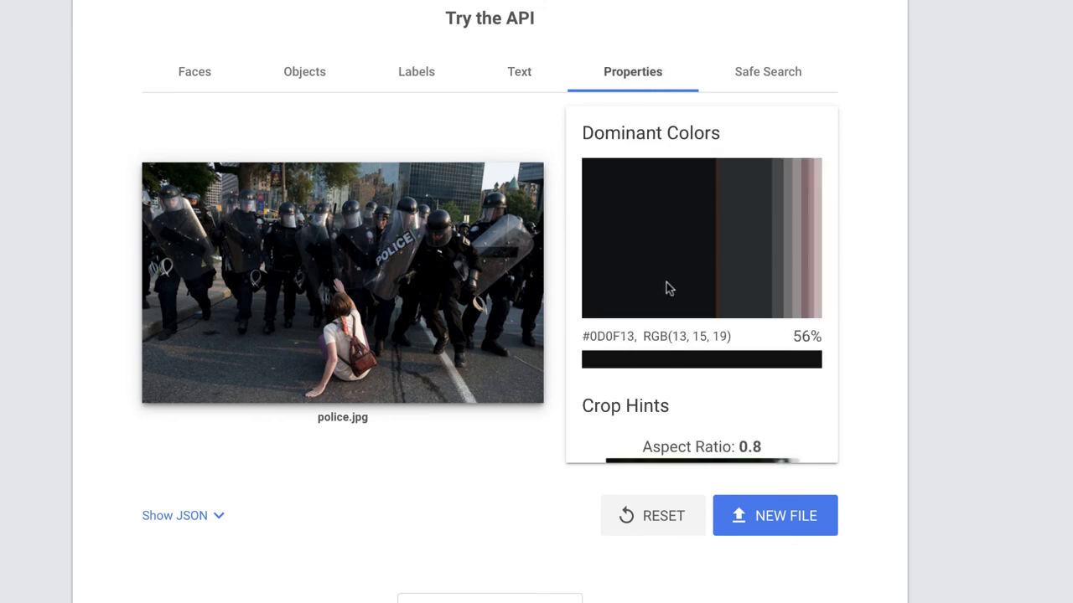
mouse_move(688, 138)
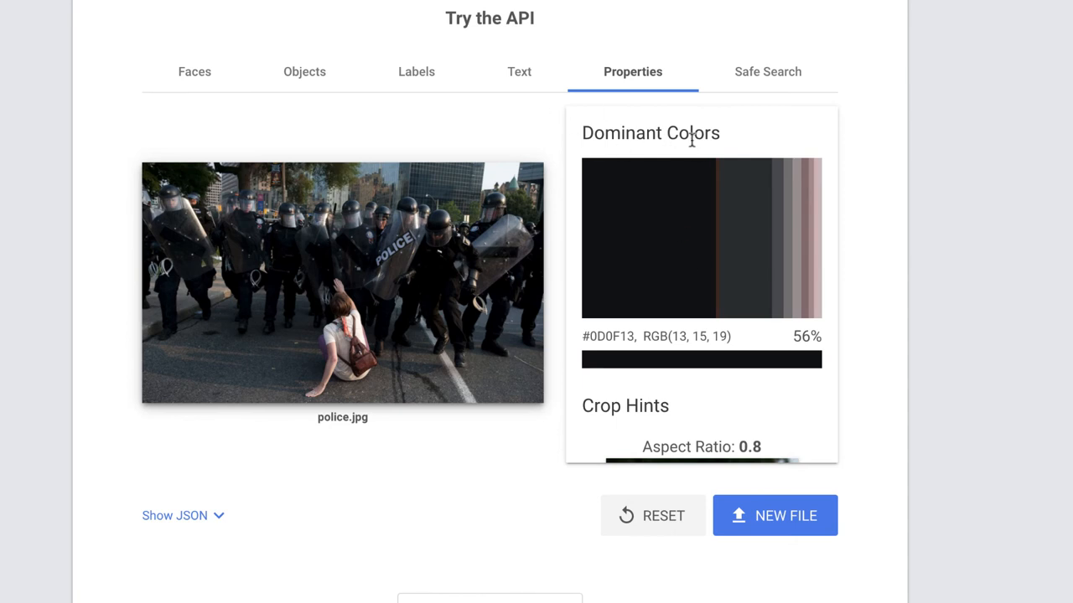
Step: Review the safe-search ratings, then show Face 1 with headwear very likely
click(766, 71)
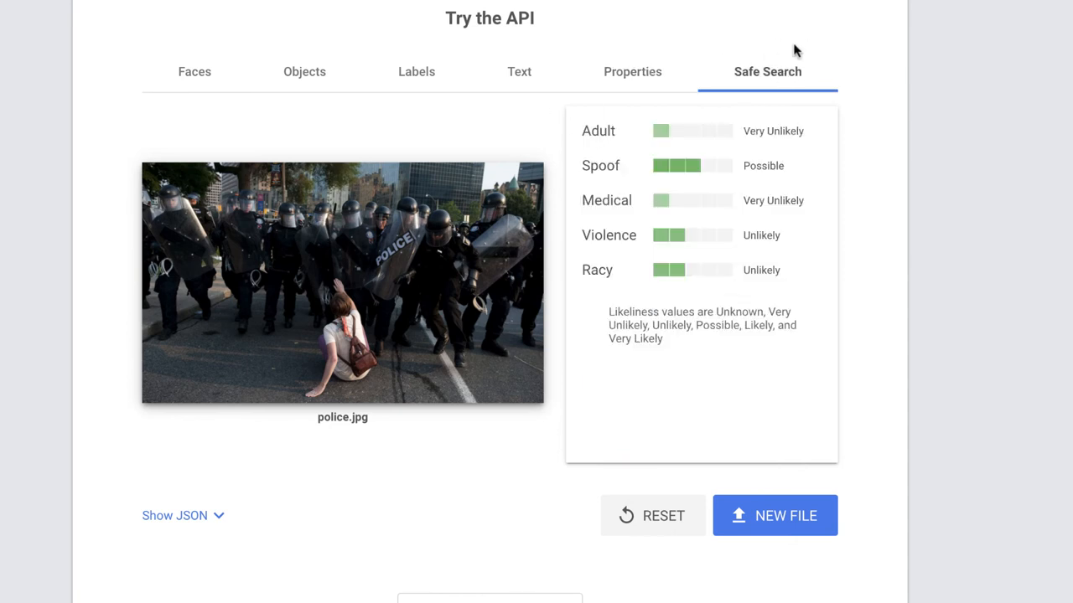
mouse_move(784, 130)
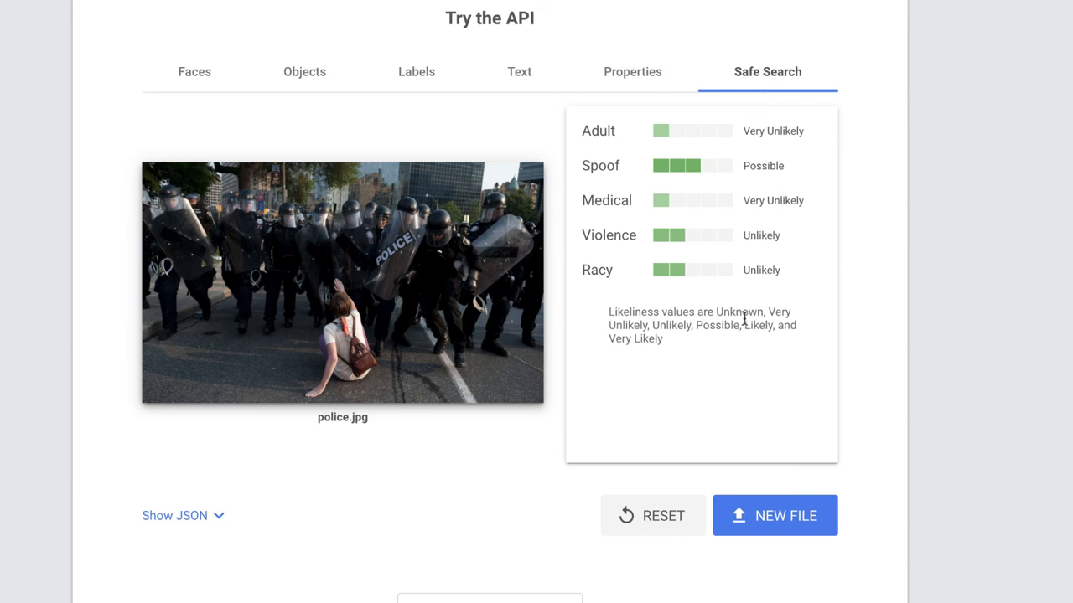
mouse_move(585, 137)
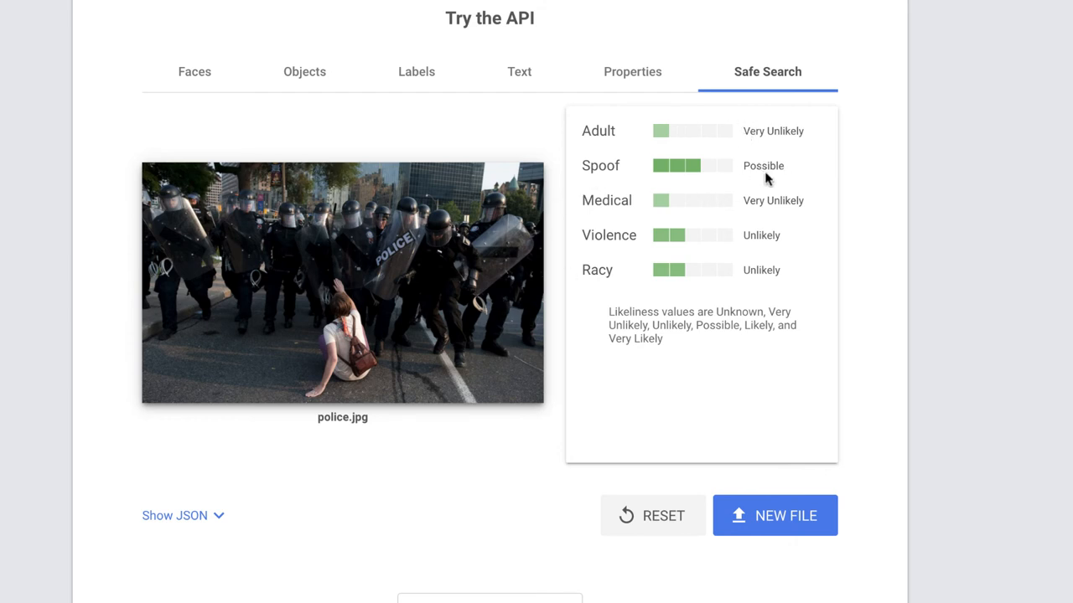
mouse_move(610, 243)
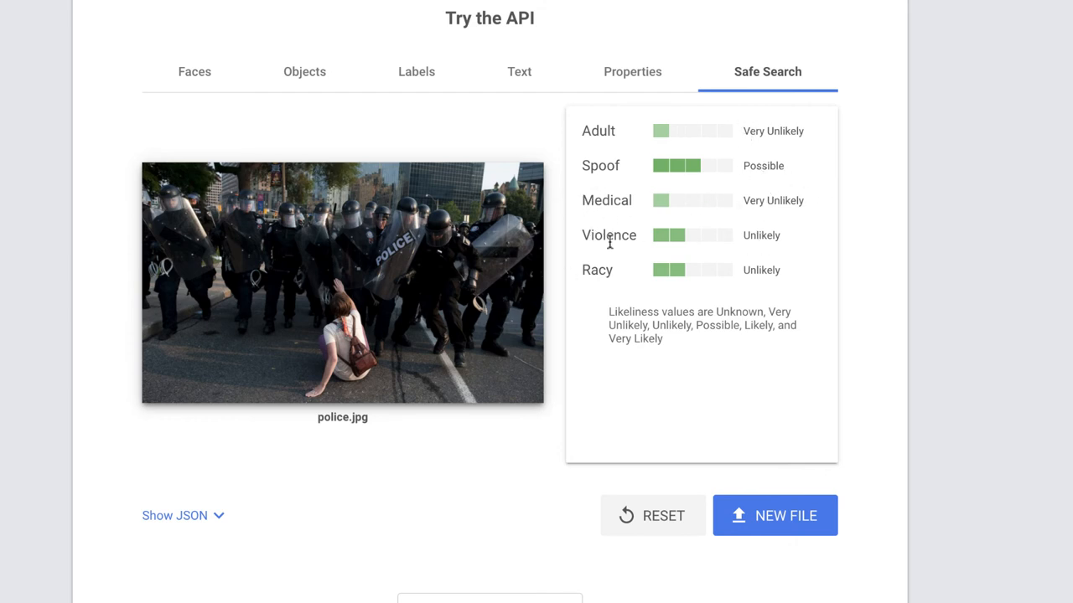
mouse_move(796, 460)
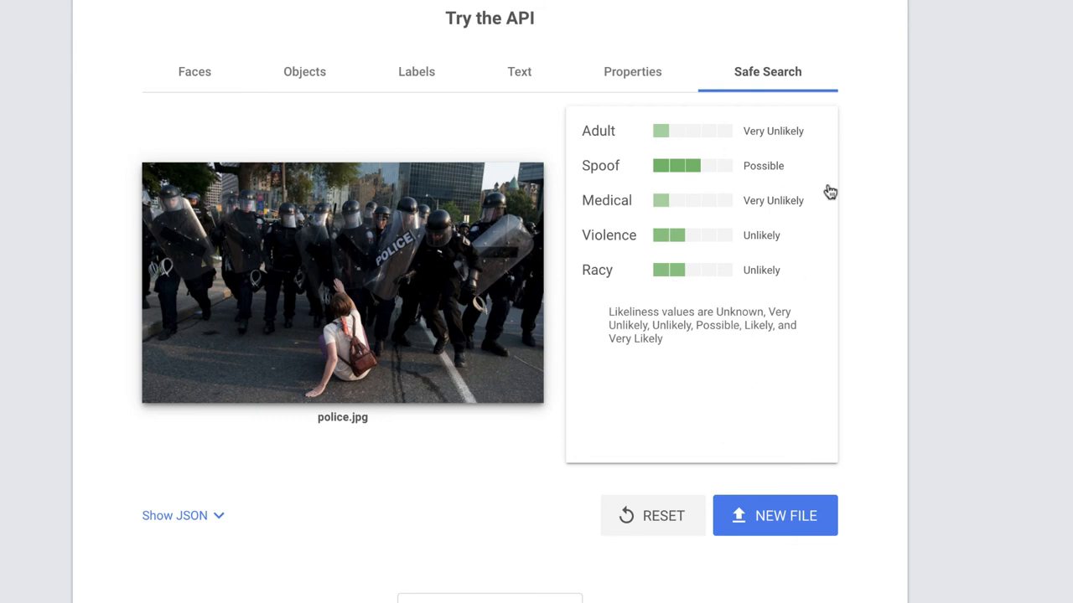
mouse_move(110, 168)
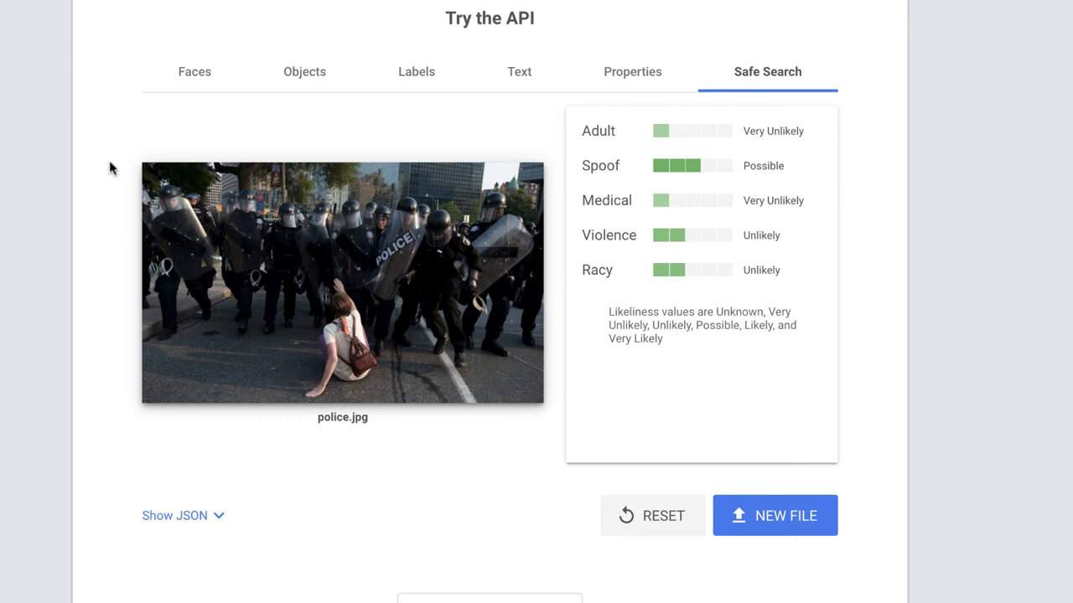
click(194, 71)
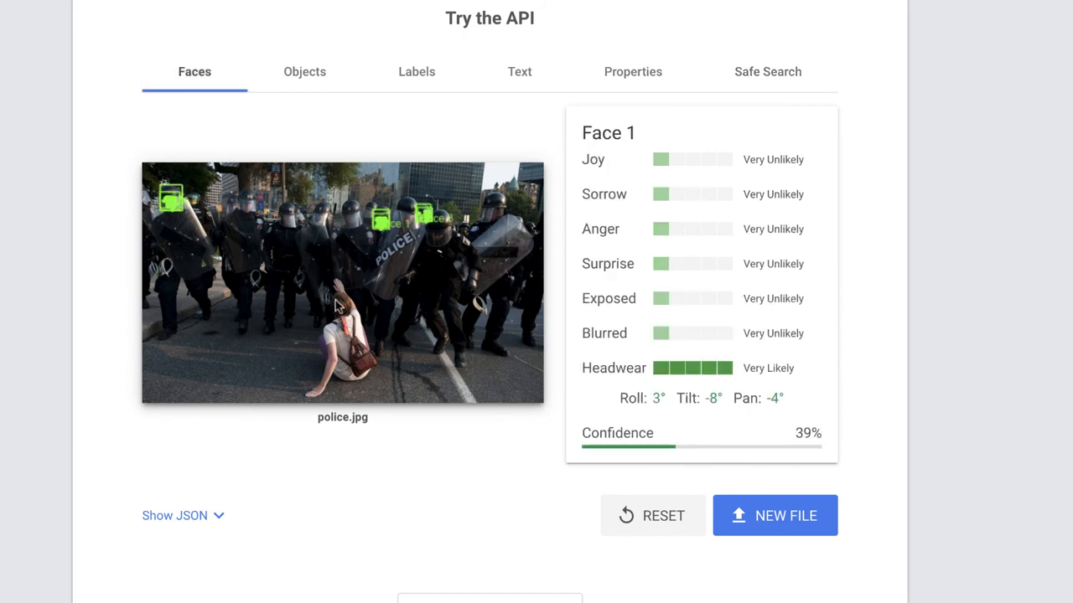
mouse_move(768, 533)
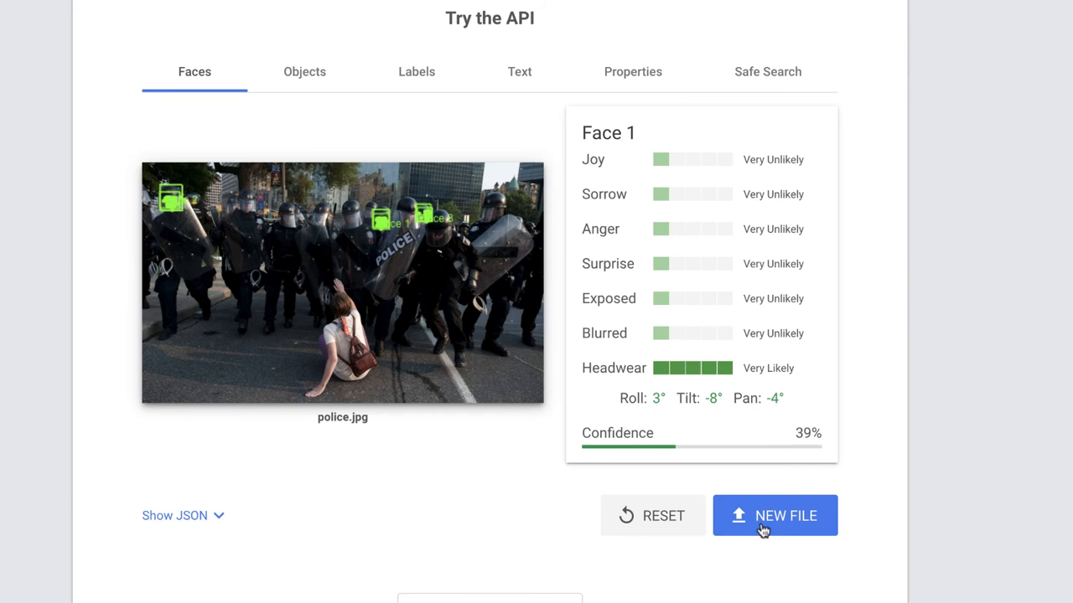
click(774, 516)
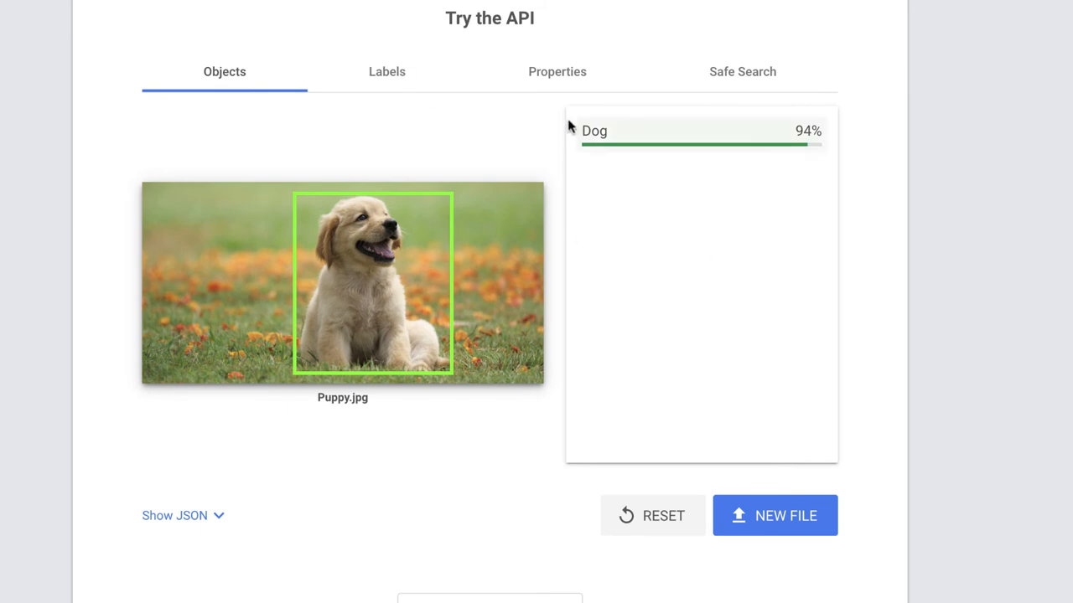
click(386, 71)
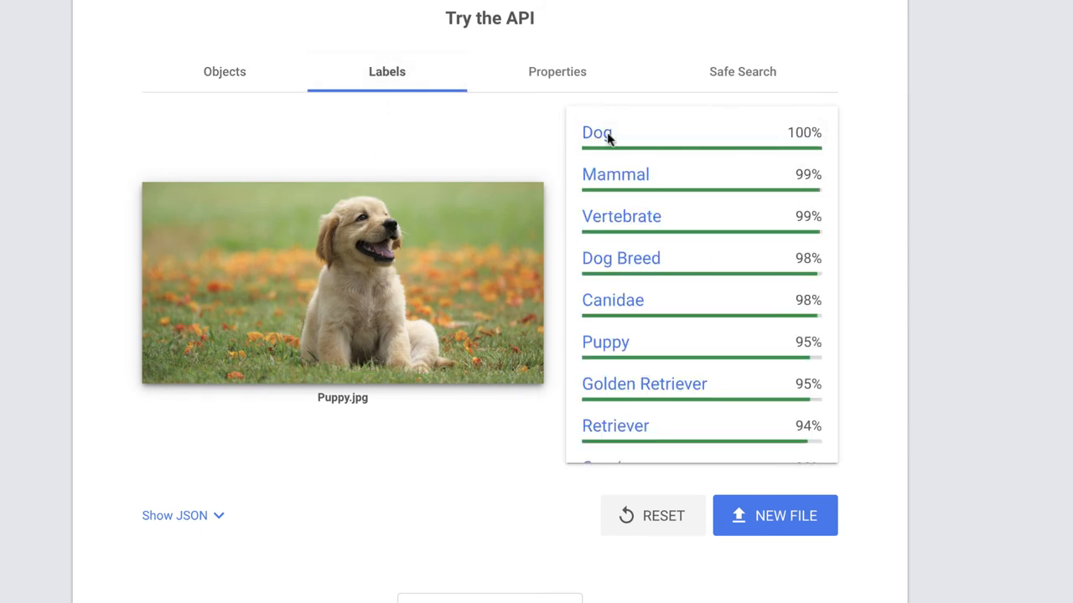
mouse_move(633, 194)
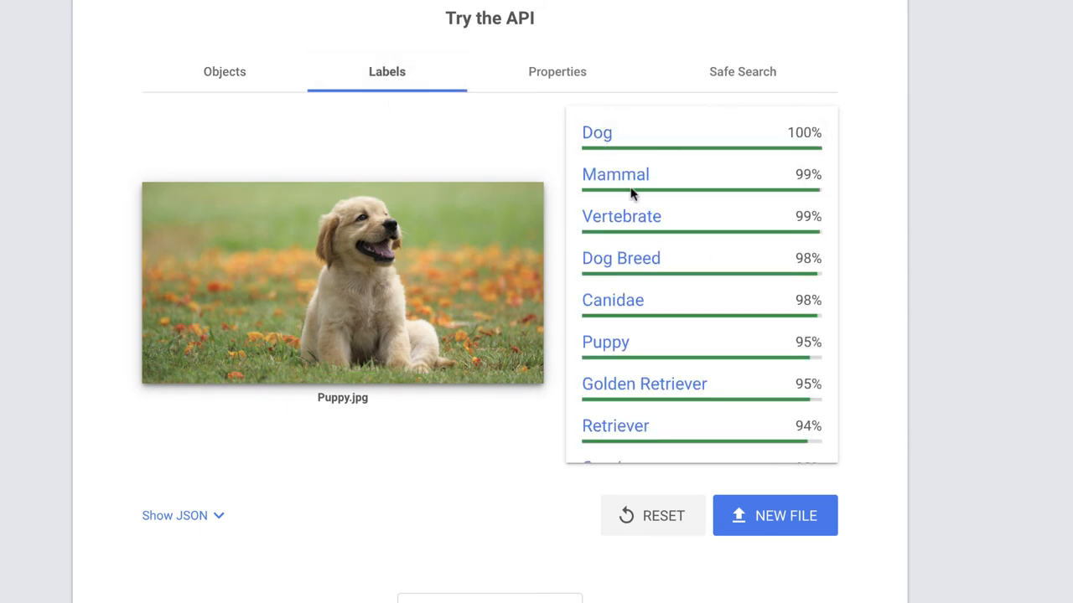
scroll(down, 3)
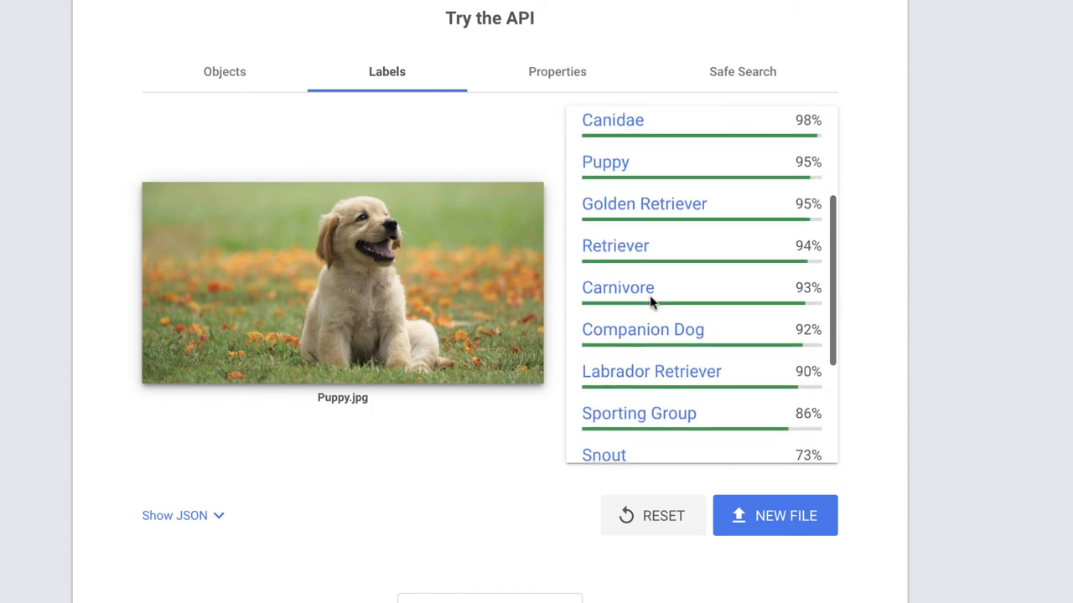
scroll(down, 3)
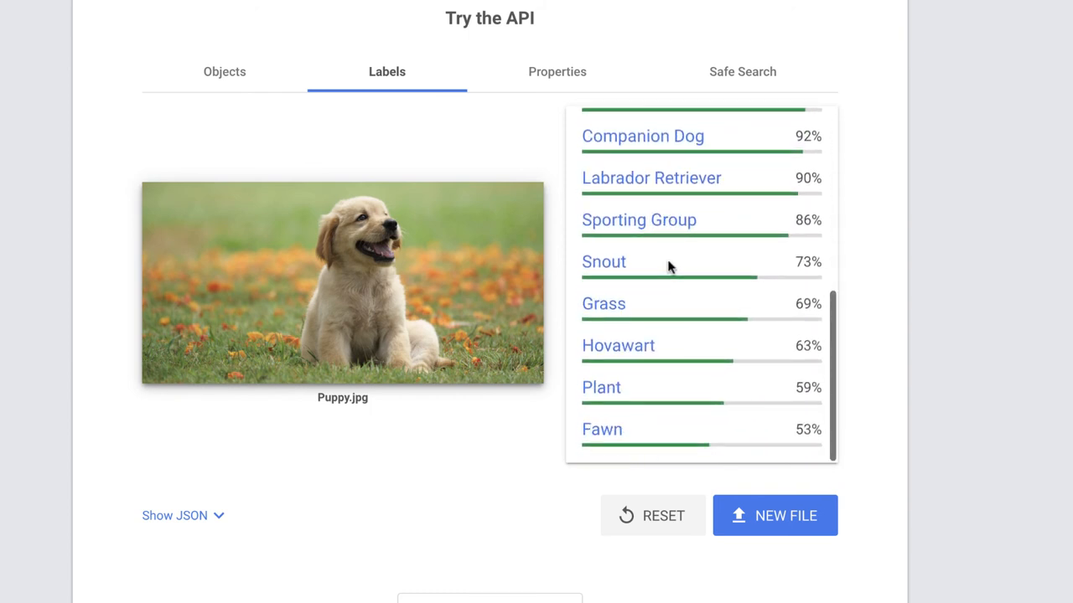
click(556, 71)
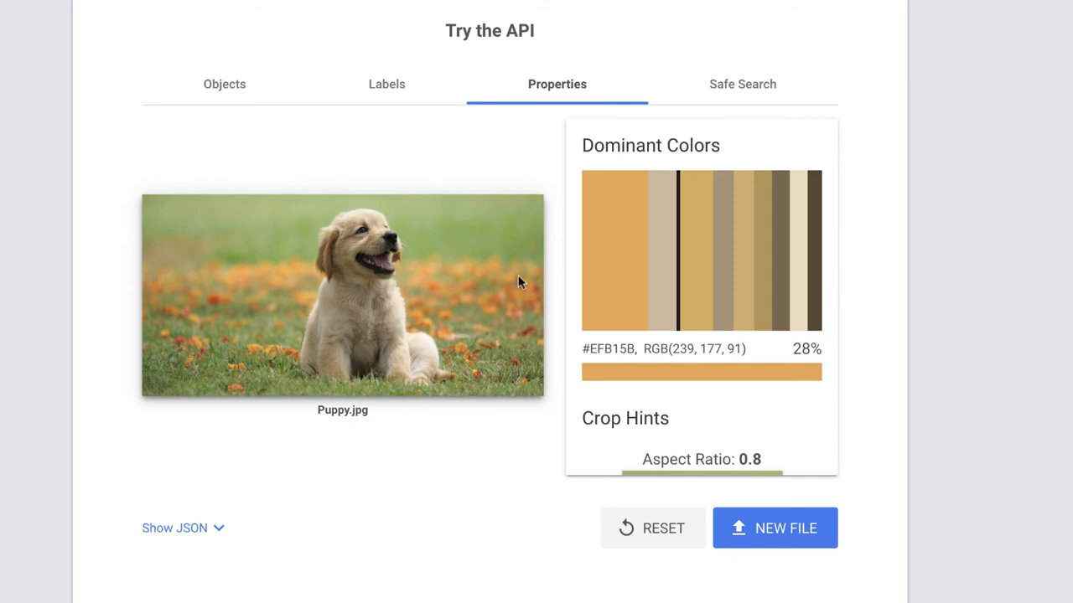
scroll(down, 3)
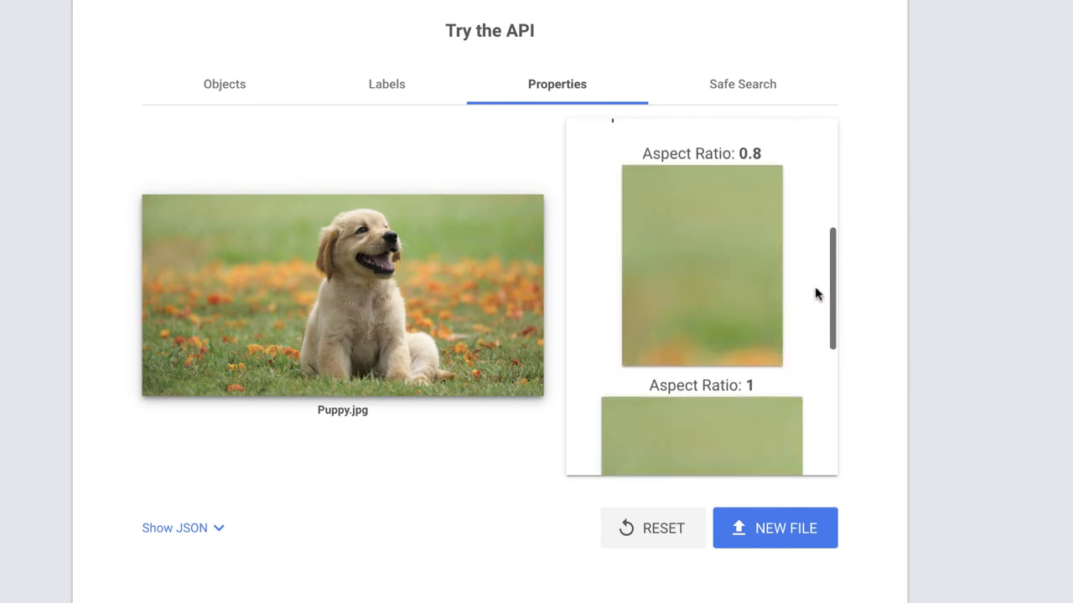
click(741, 84)
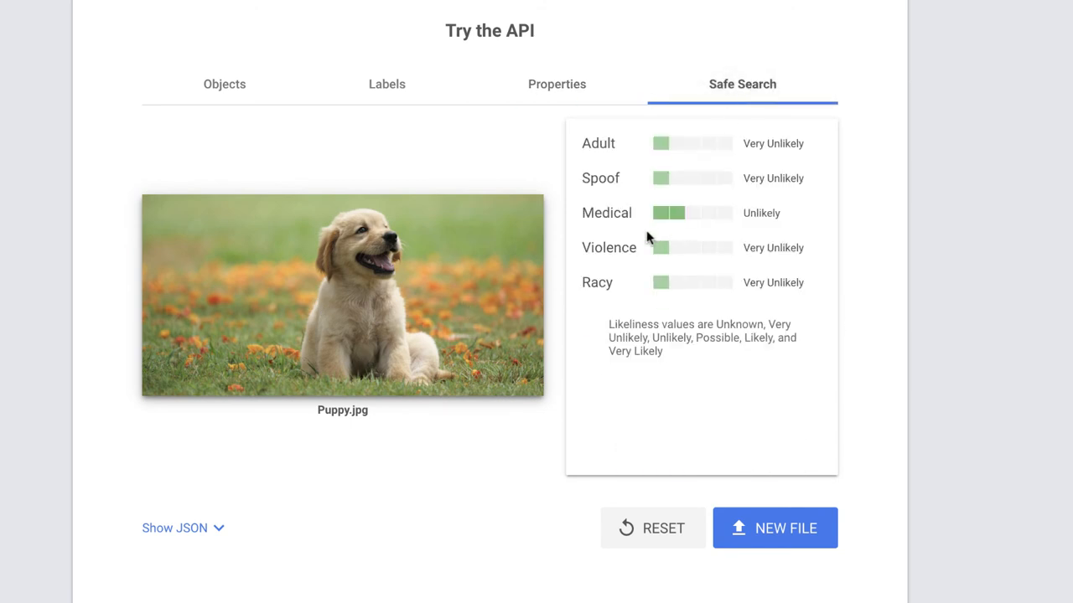
mouse_move(690, 351)
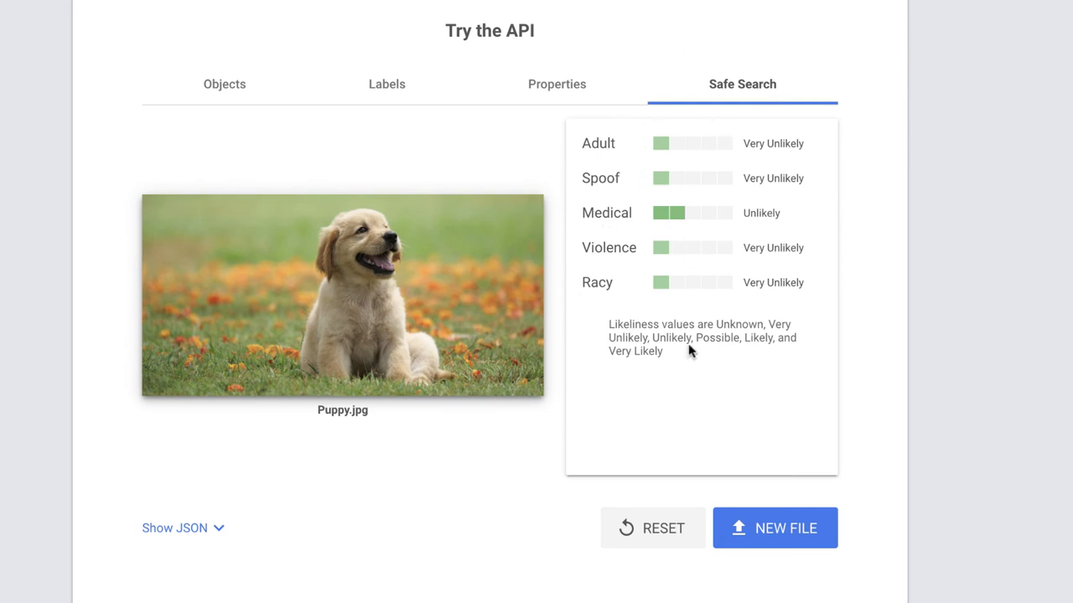
mouse_move(744, 557)
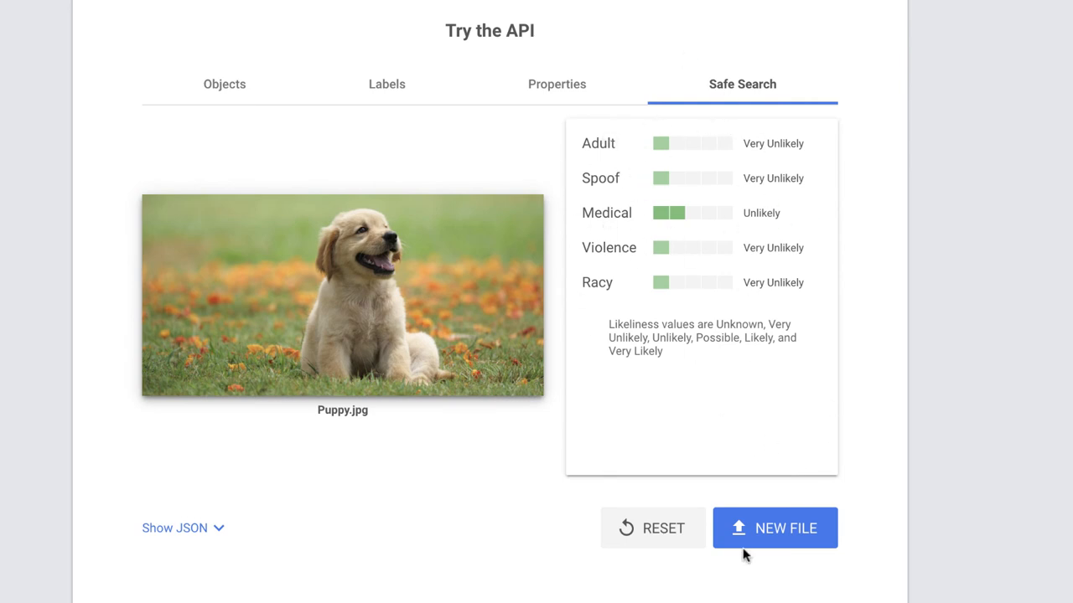
mouse_move(355, 22)
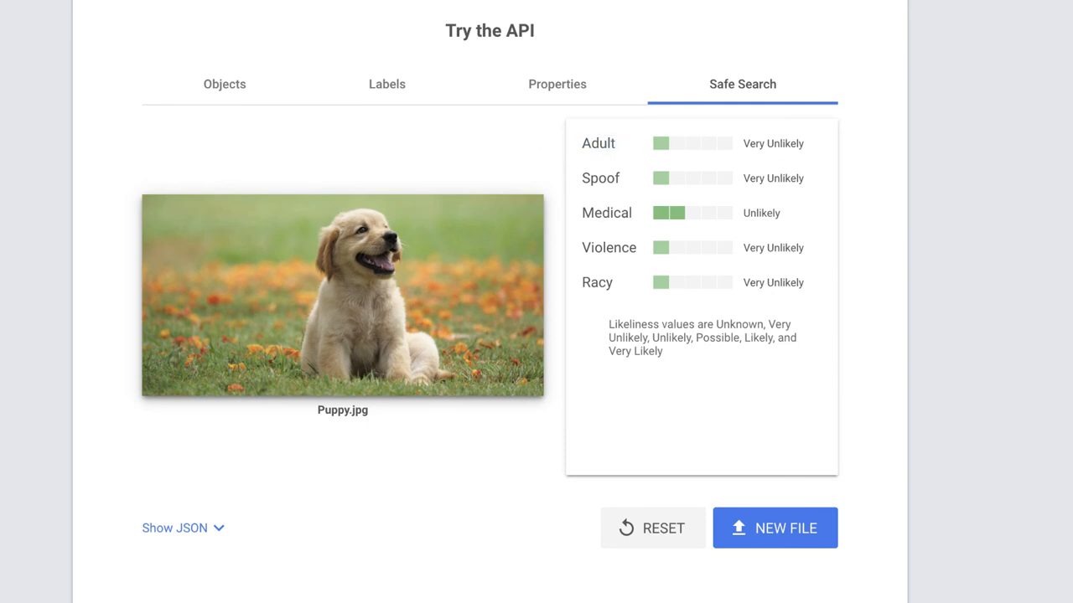
mouse_move(717, 97)
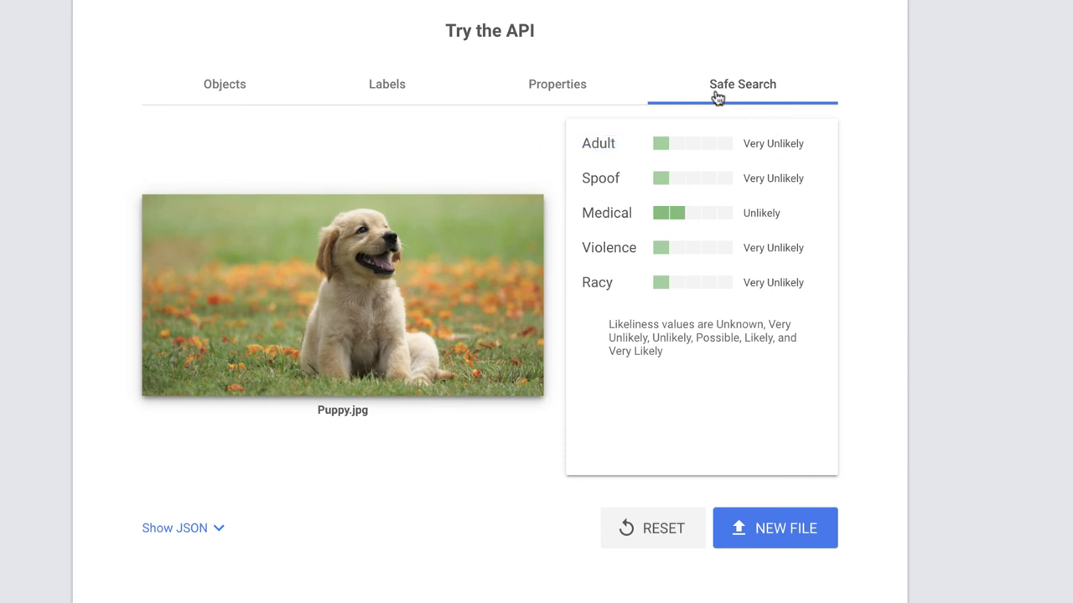
mouse_move(600, 147)
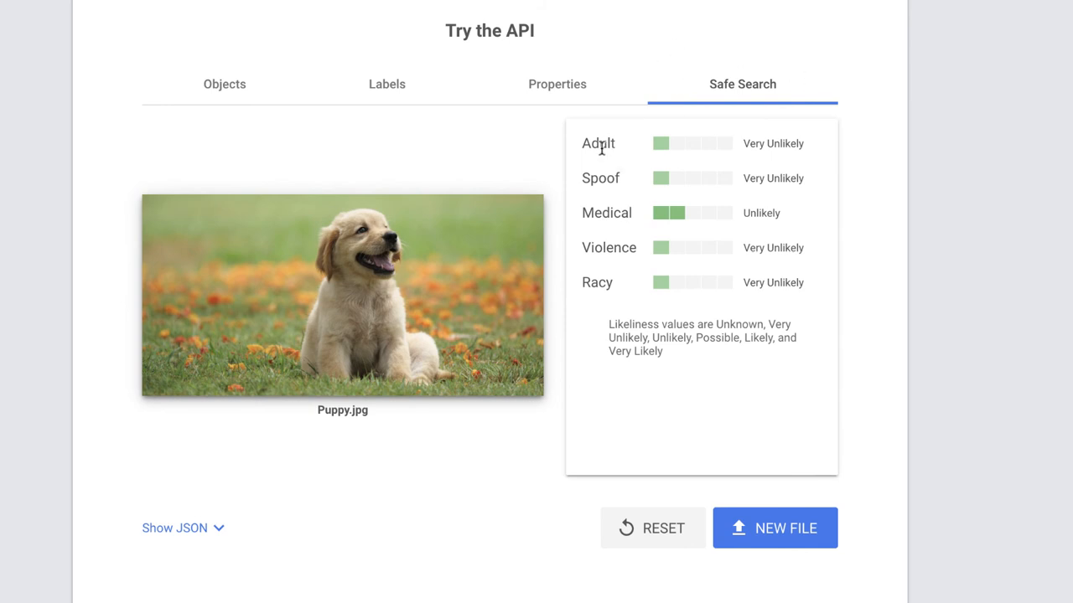
mouse_move(583, 145)
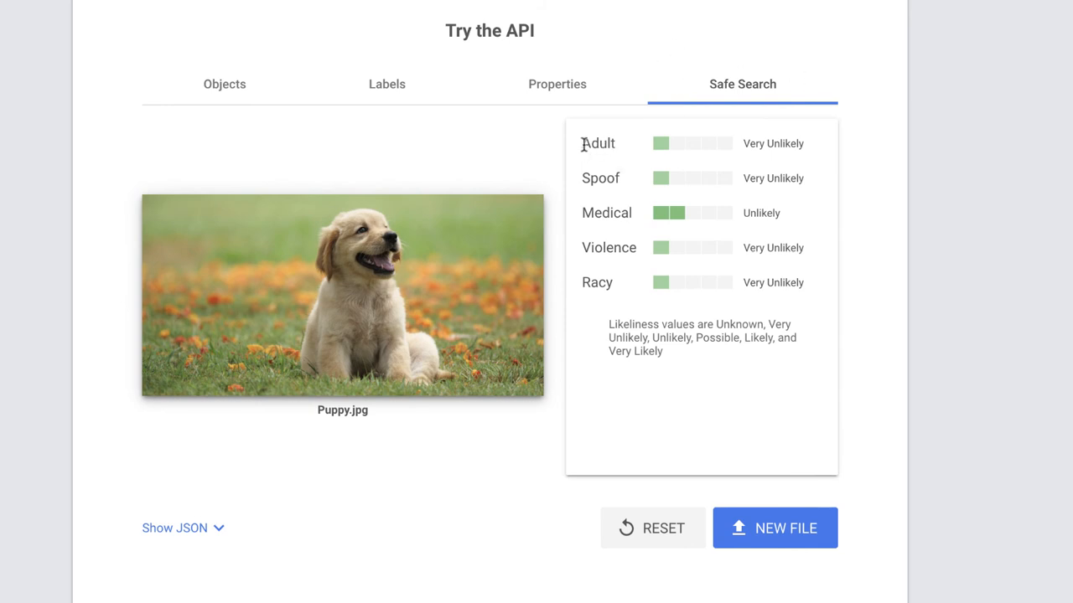
double_click(607, 211)
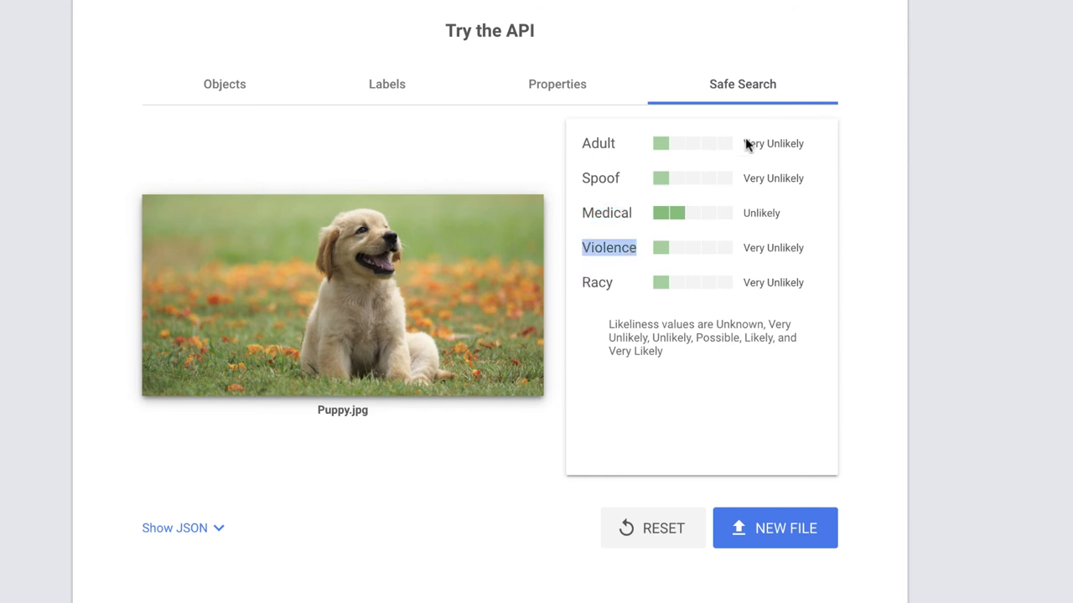
mouse_move(888, 297)
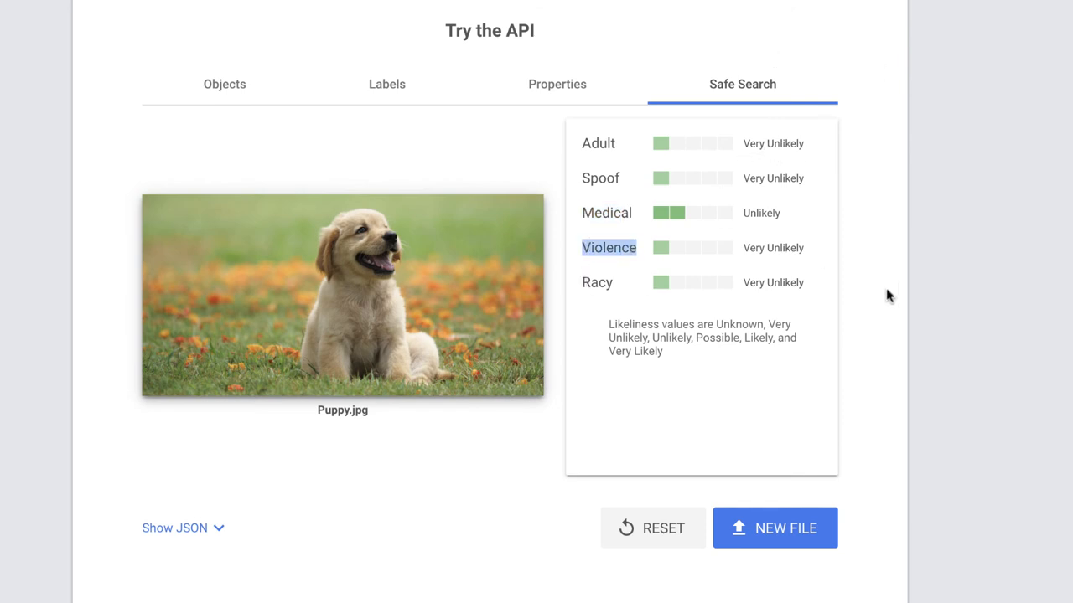
mouse_move(940, 419)
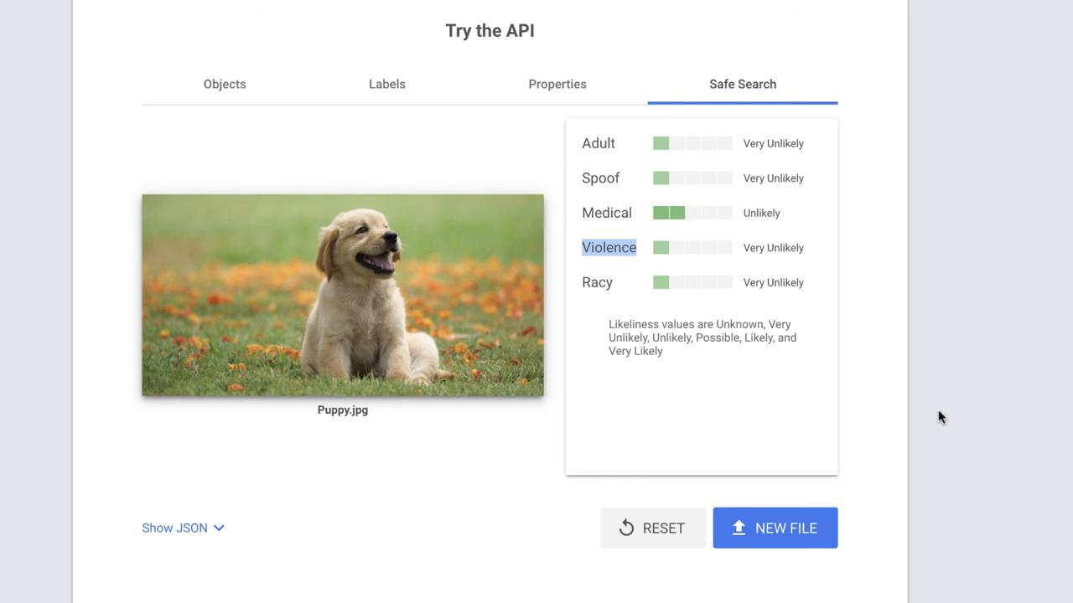
mouse_move(232, 442)
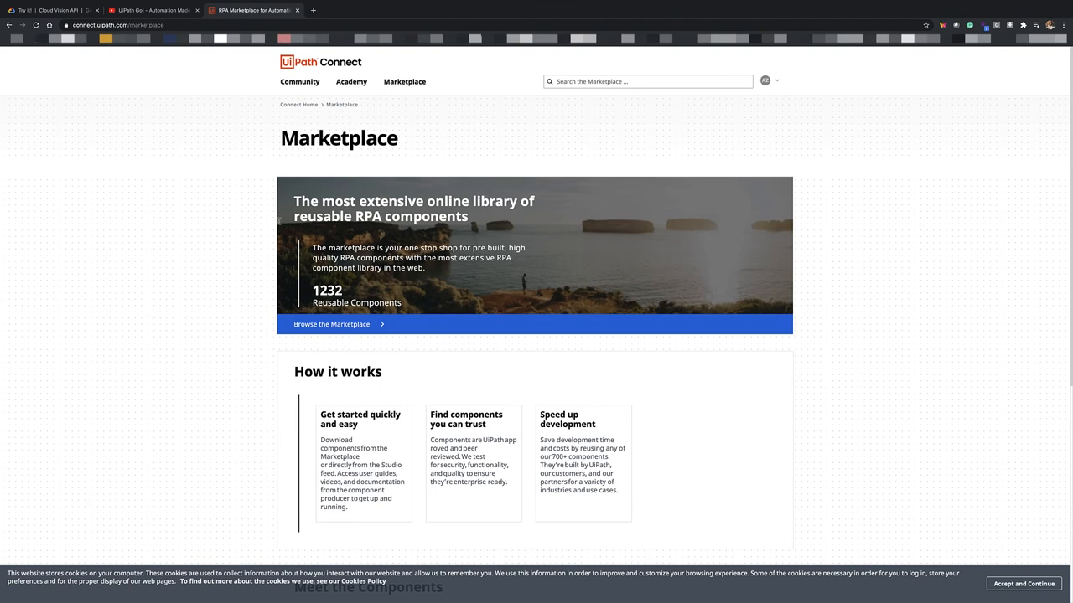
mouse_move(332, 325)
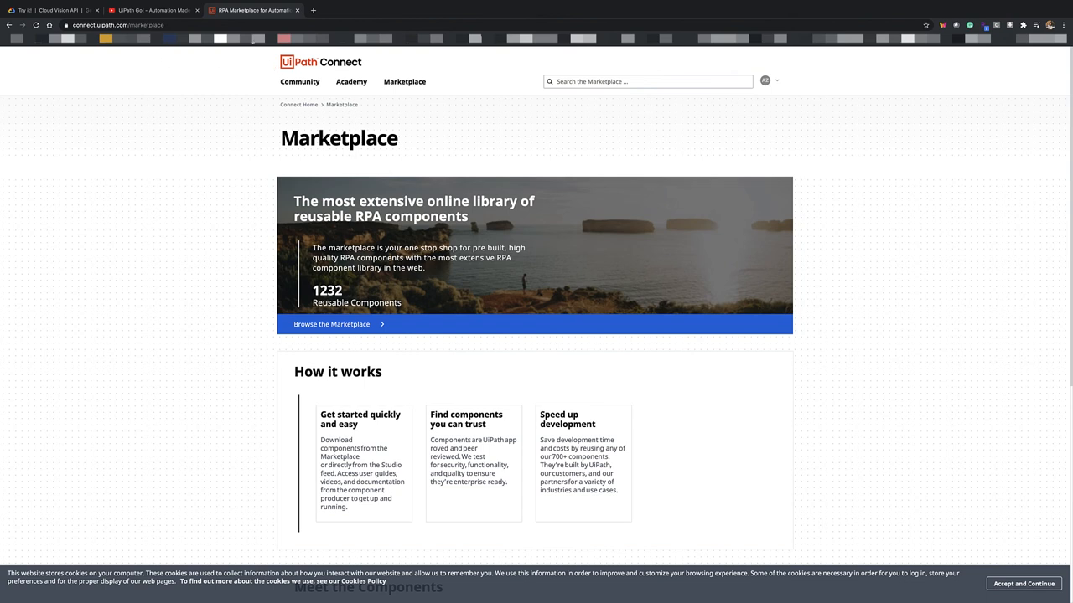
Step: Switch to the UiPath Connect Marketplace tab and browse its full component listing
click(352, 80)
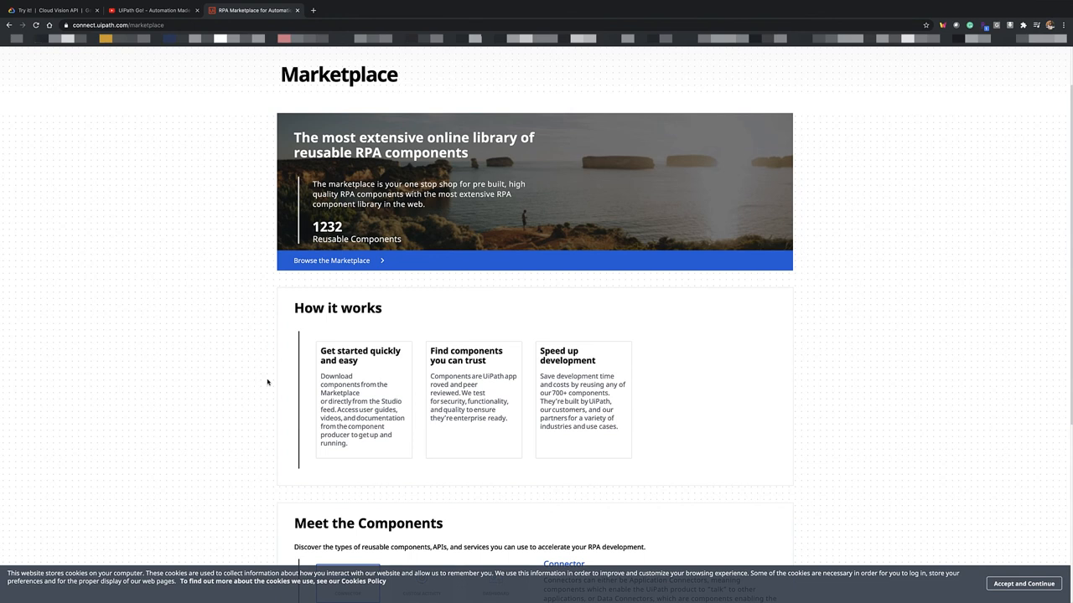
mouse_move(435, 402)
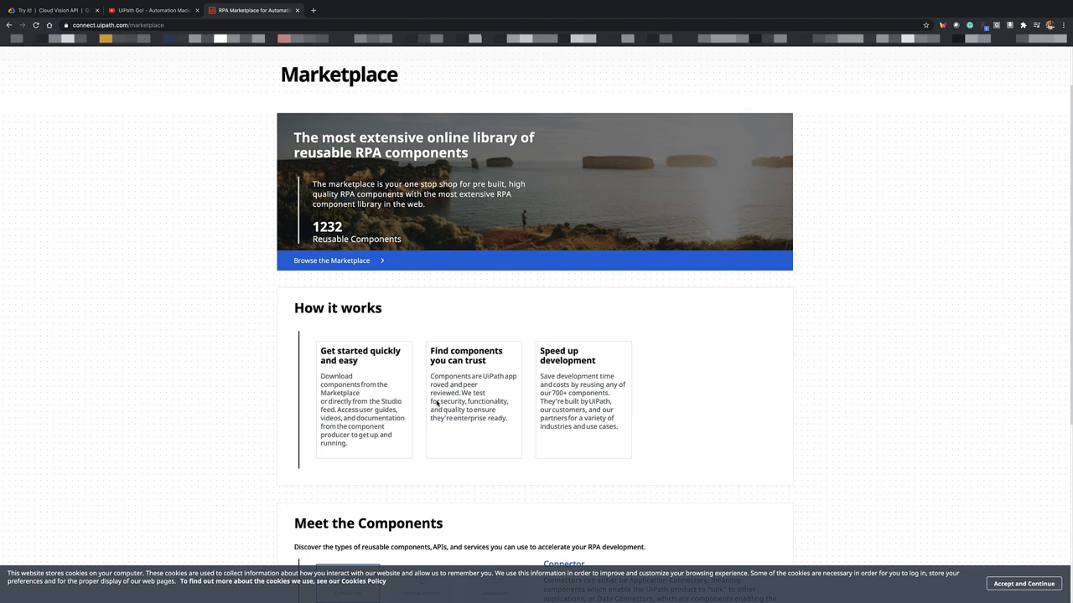
scroll(up, 3)
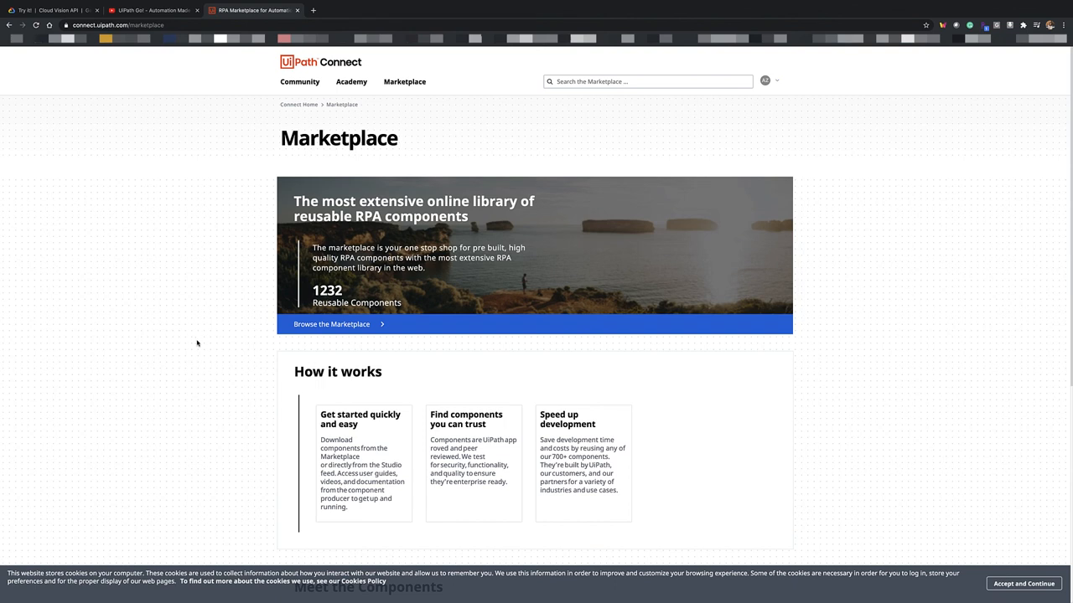
click(331, 325)
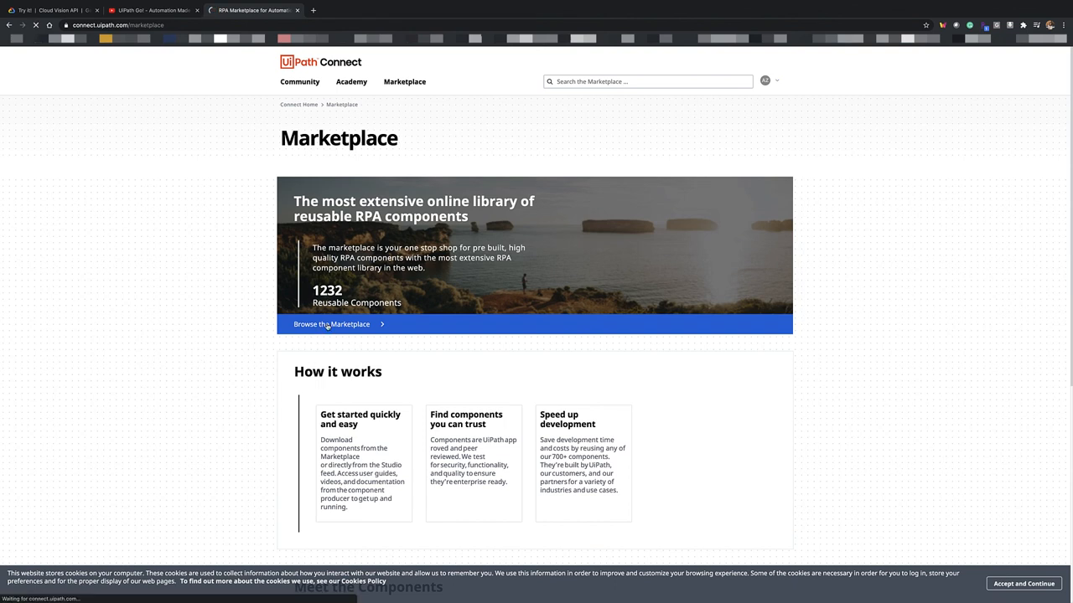
click(332, 325)
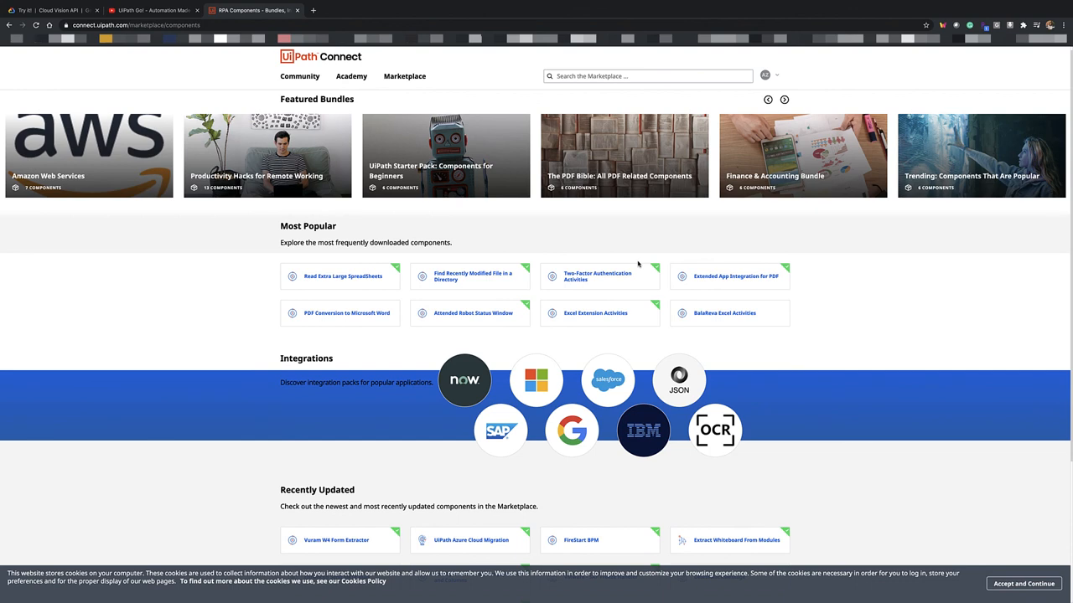
Step: Browse 'The PDF Bible: All PDF Related Components' bundle and its component cards
click(624, 154)
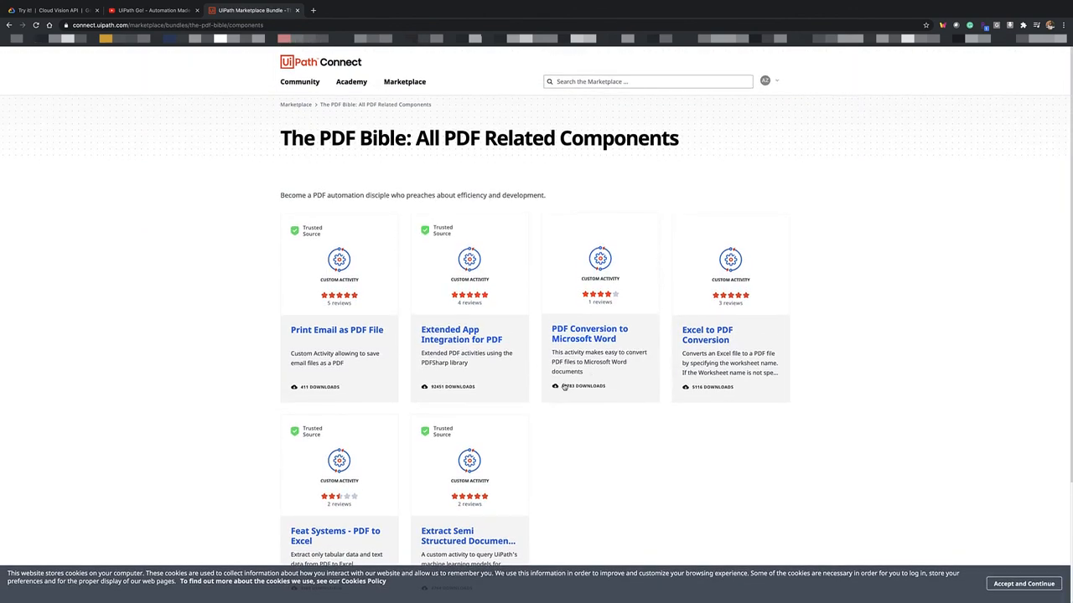
scroll(down, 3)
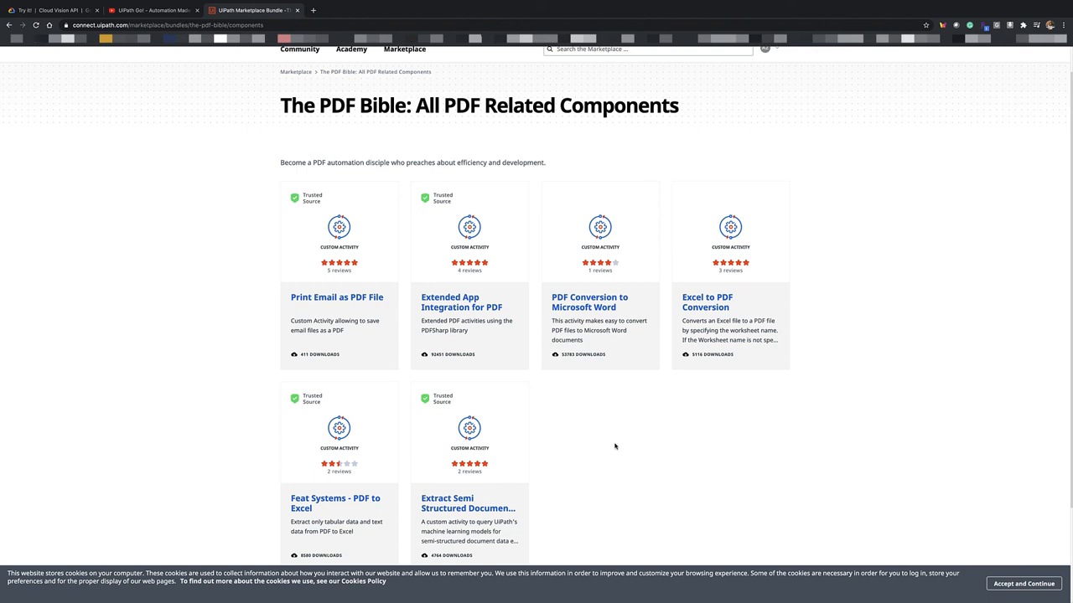
scroll(down, 3)
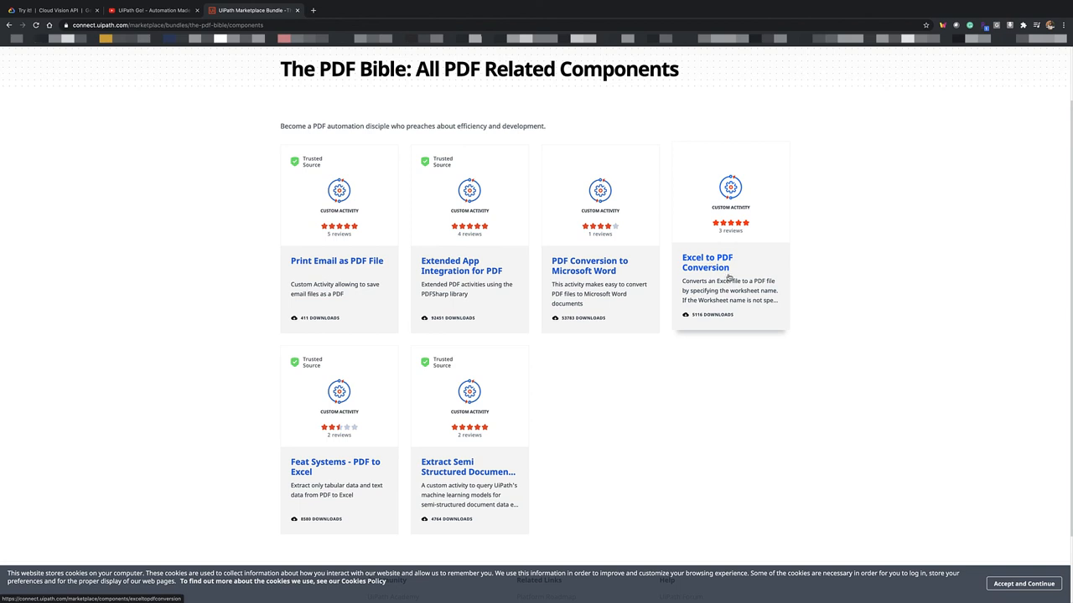
mouse_move(760, 305)
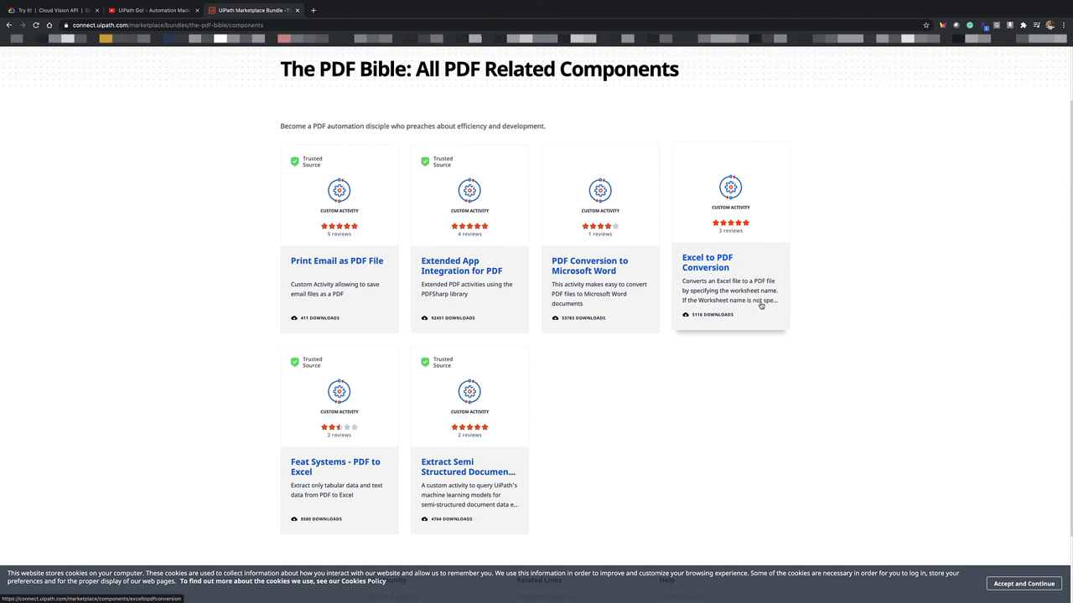
mouse_move(754, 309)
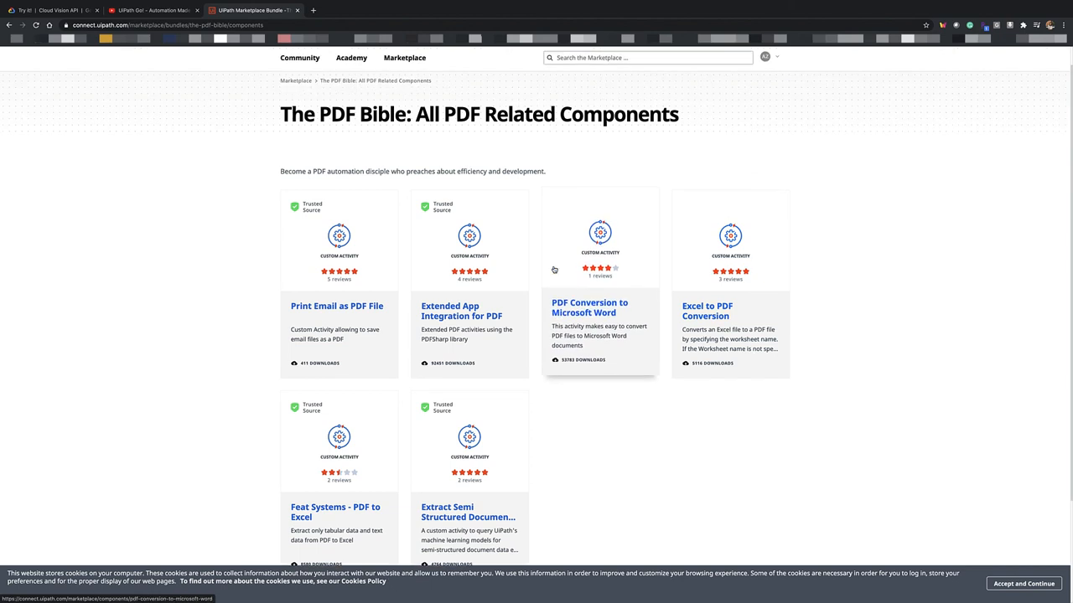
mouse_move(432, 244)
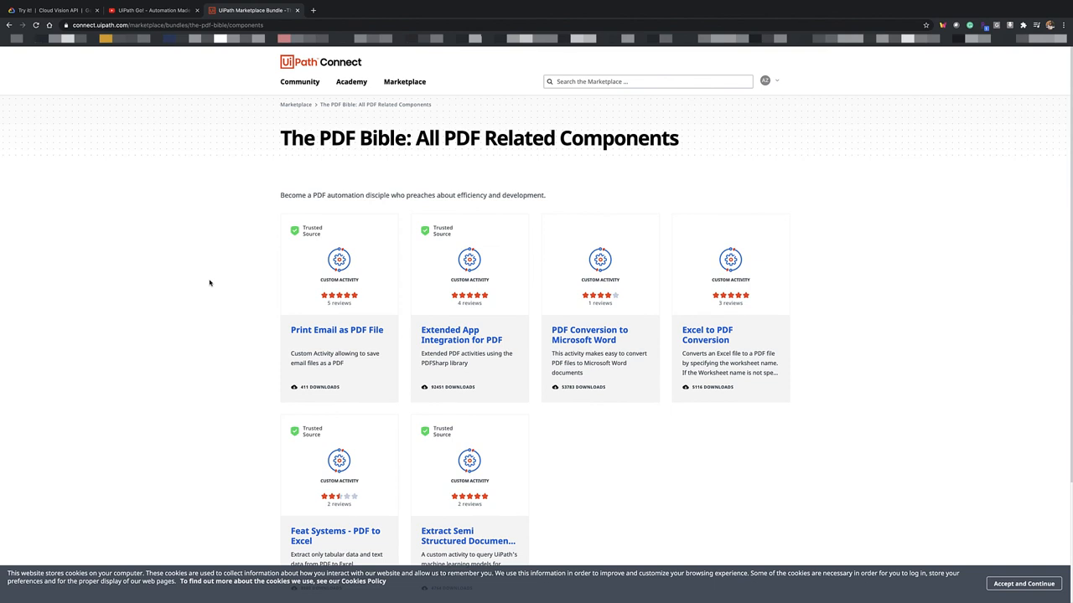
mouse_move(245, 360)
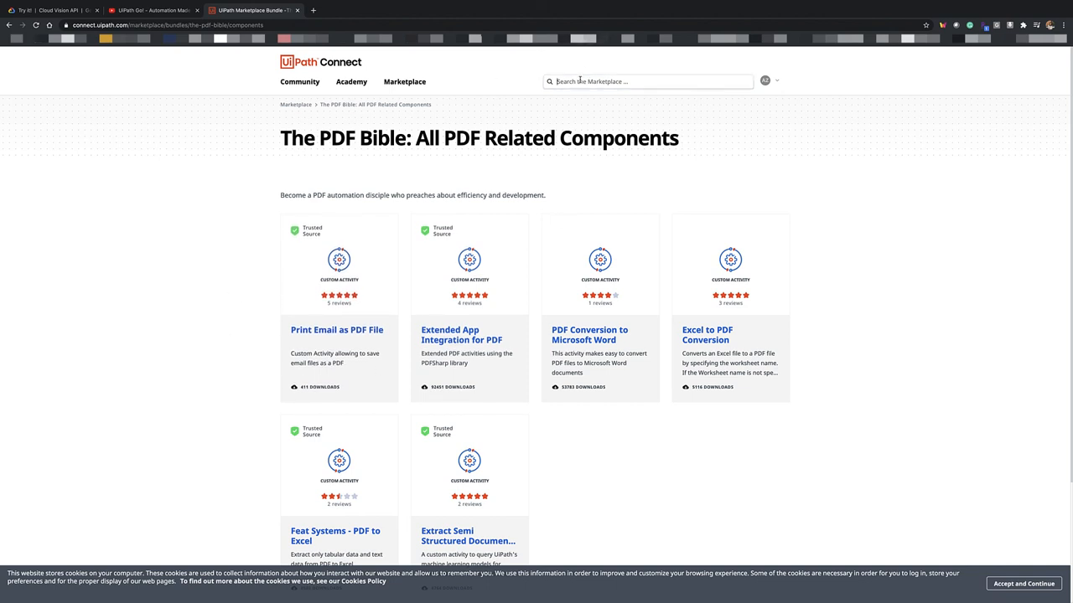
Step: Search the marketplace for 'google vision' so the Google Vision component is listed
text(g)
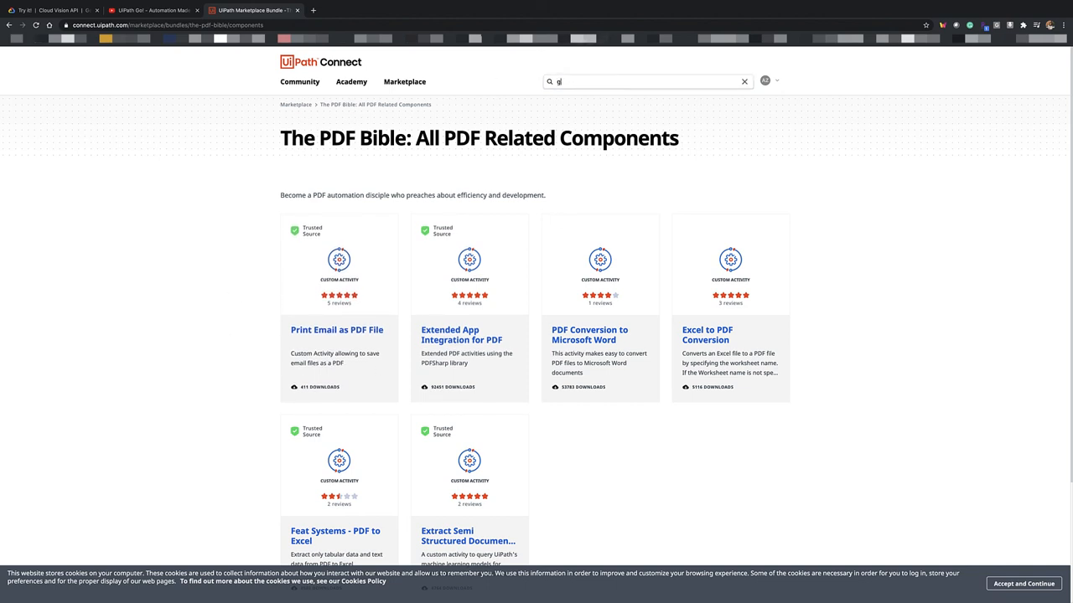
text(oogle vision)
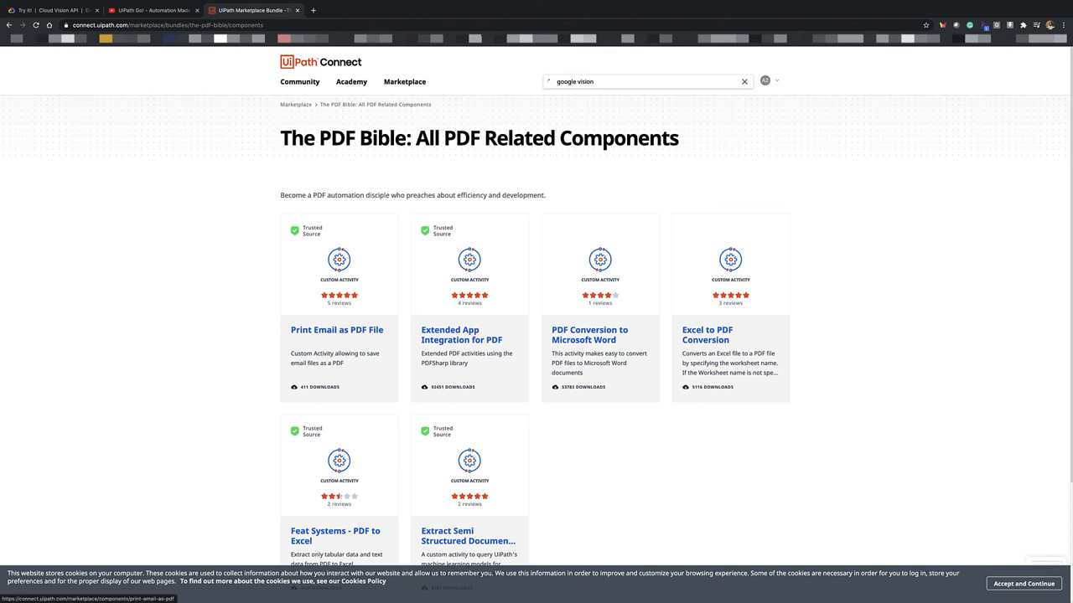
key(Return)
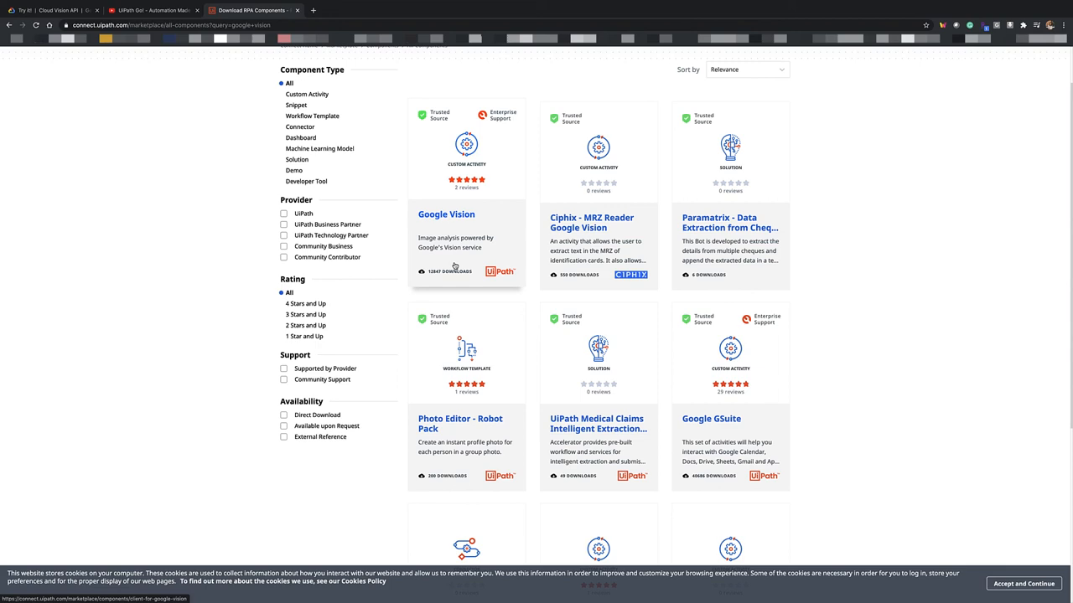
mouse_move(389, 268)
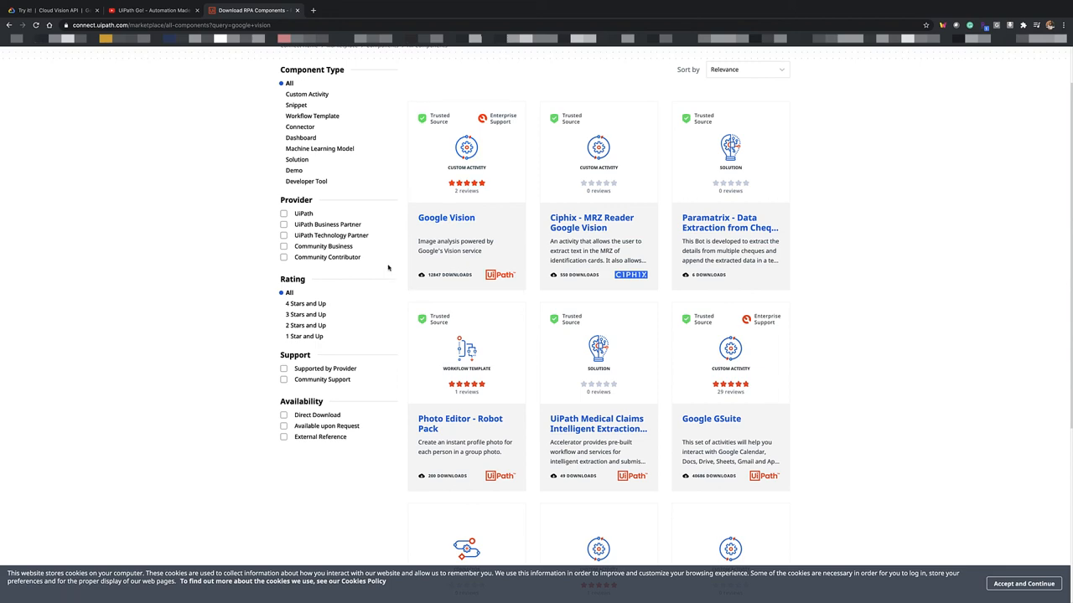